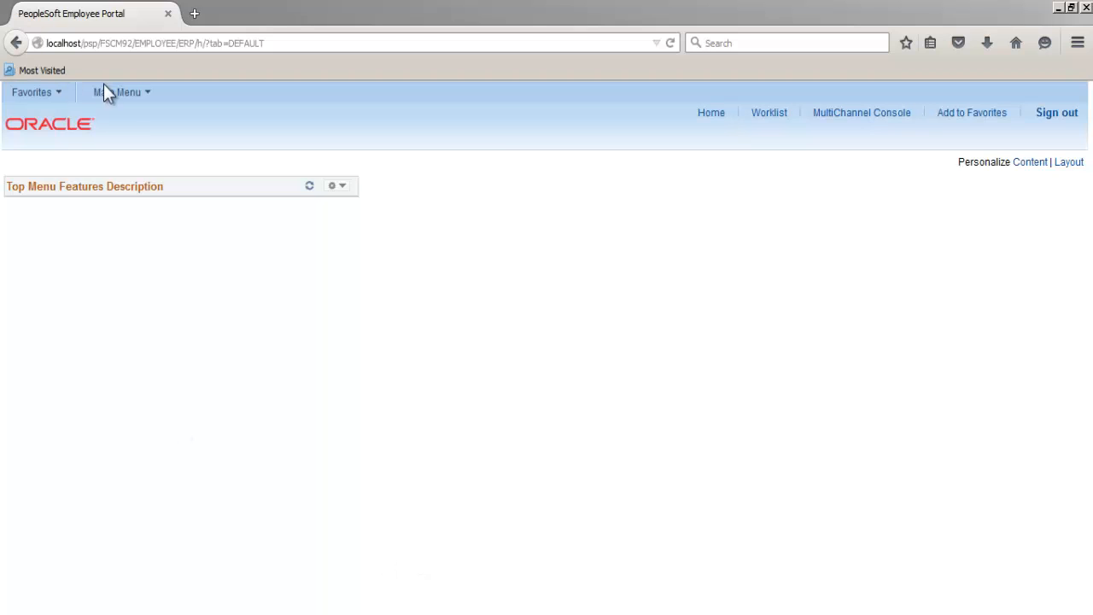
Step: Add detail ledger TST1 under SetID SHARE on the STANDARD template and save it
left_click(118, 92)
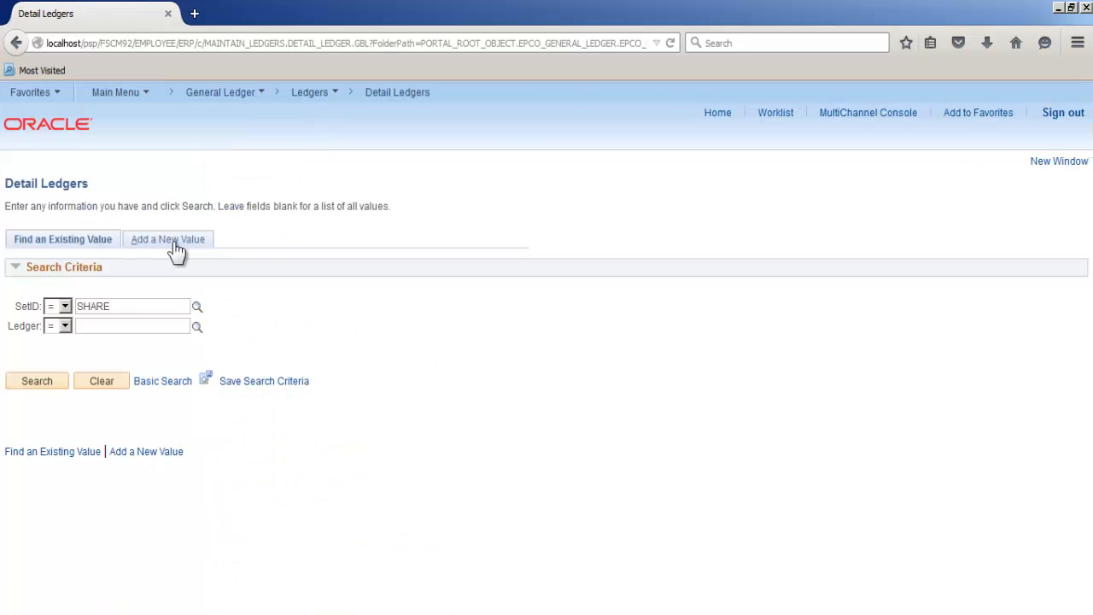
left_click(167, 239)
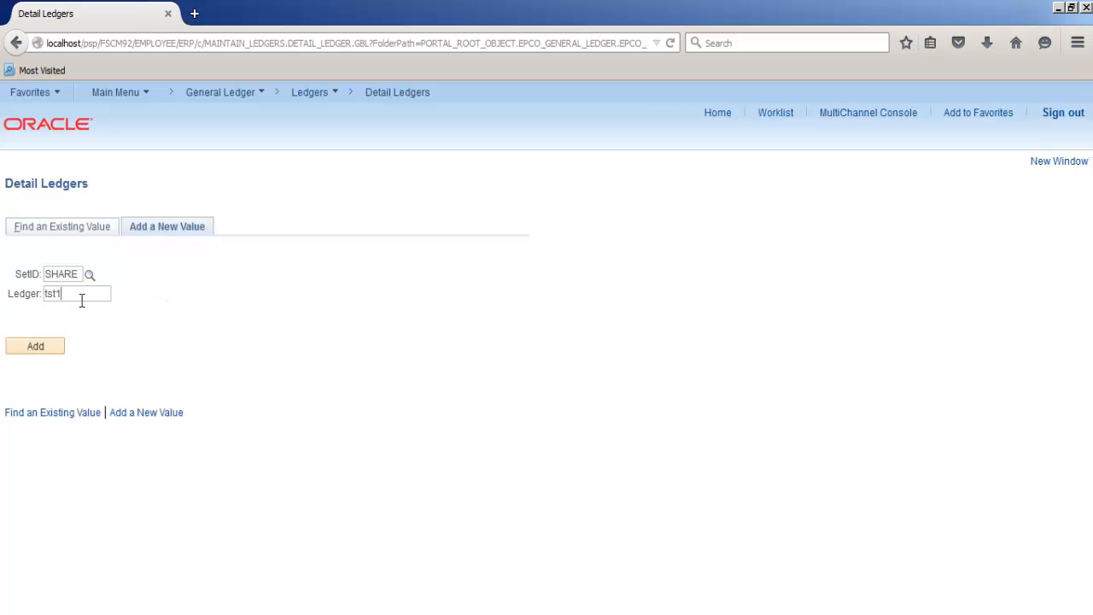
left_click(35, 346)
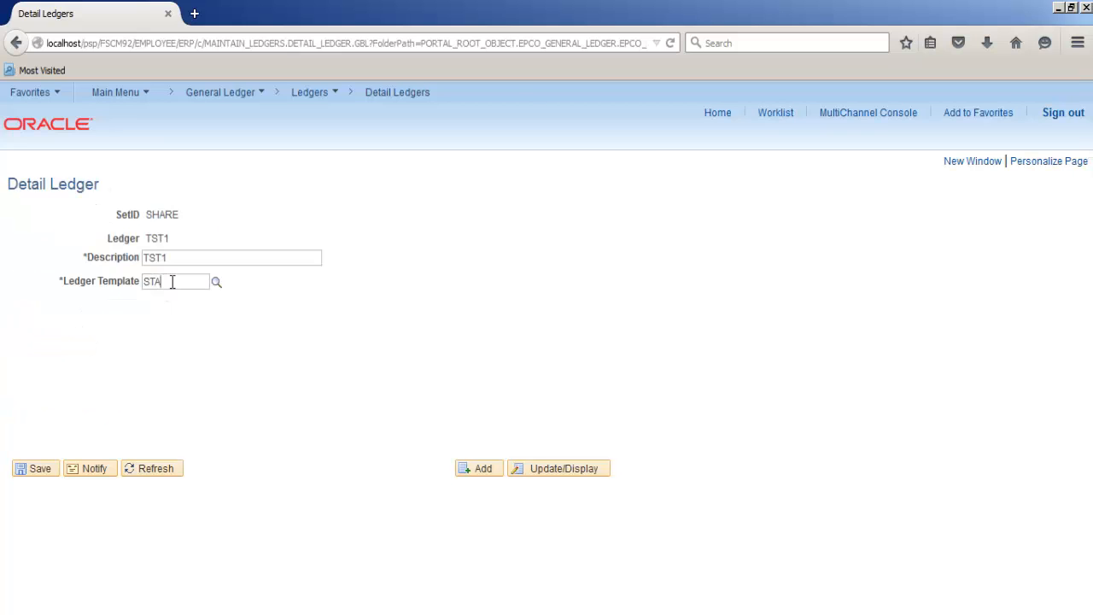
left_click(35, 468)
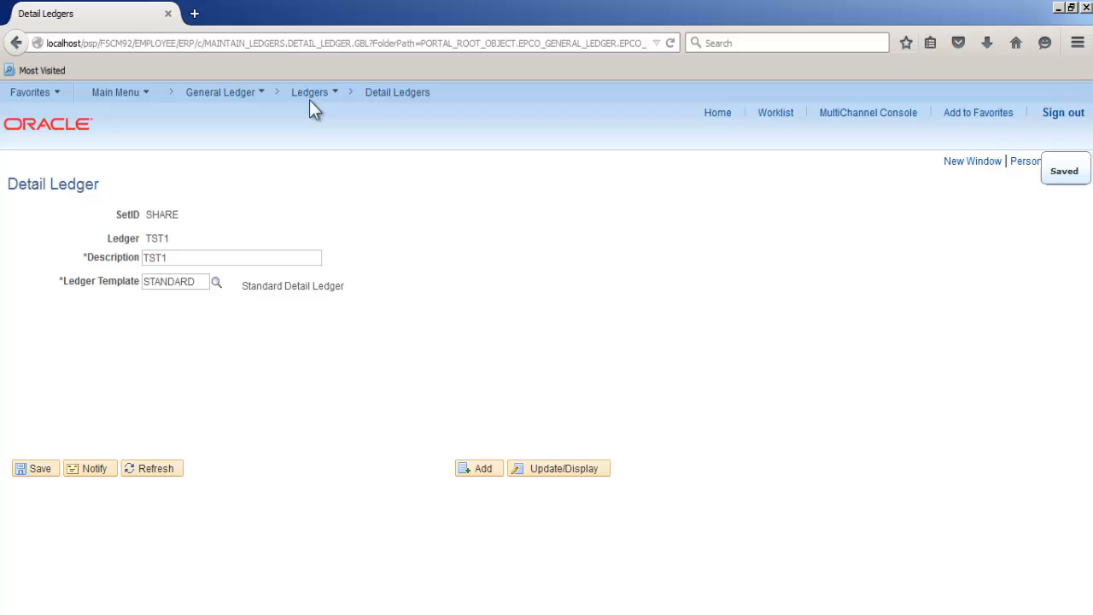
left_click(310, 92)
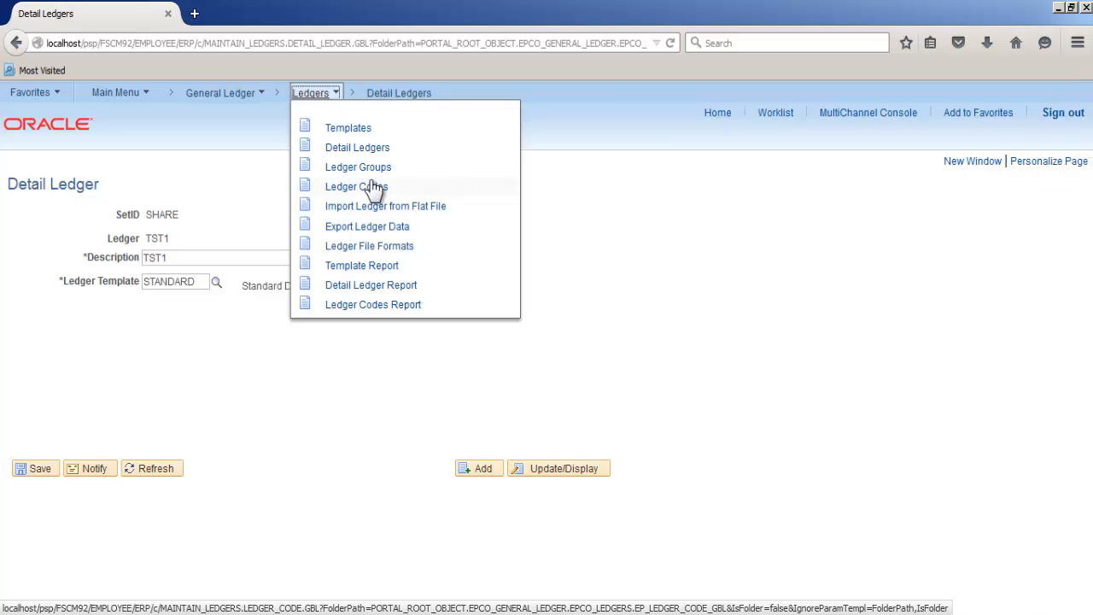
Step: Add a new ledger group with ID TST1
left_click(358, 166)
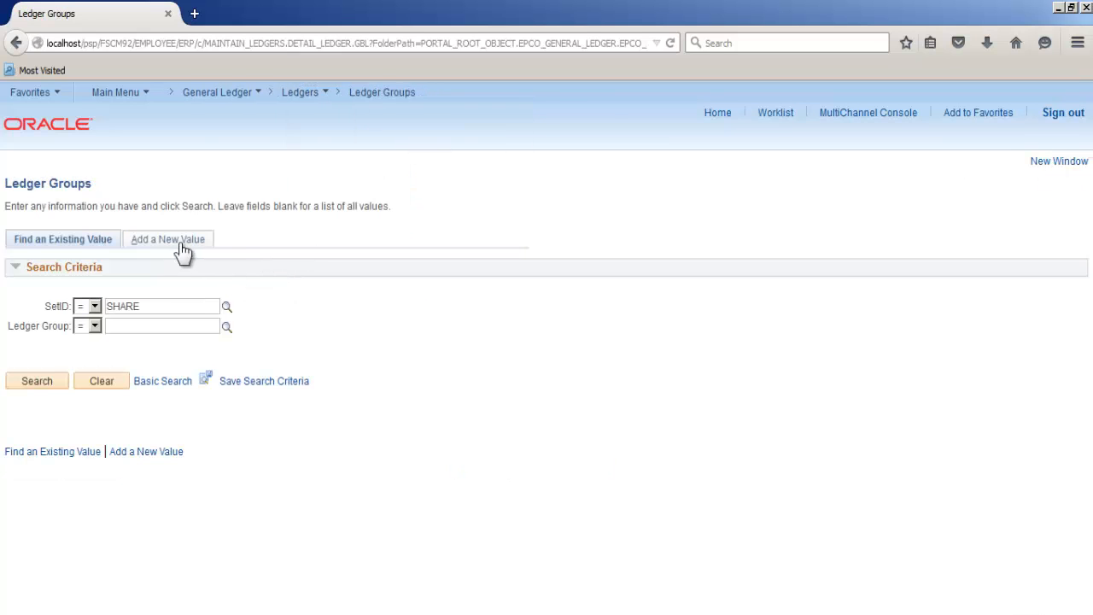
left_click(168, 239)
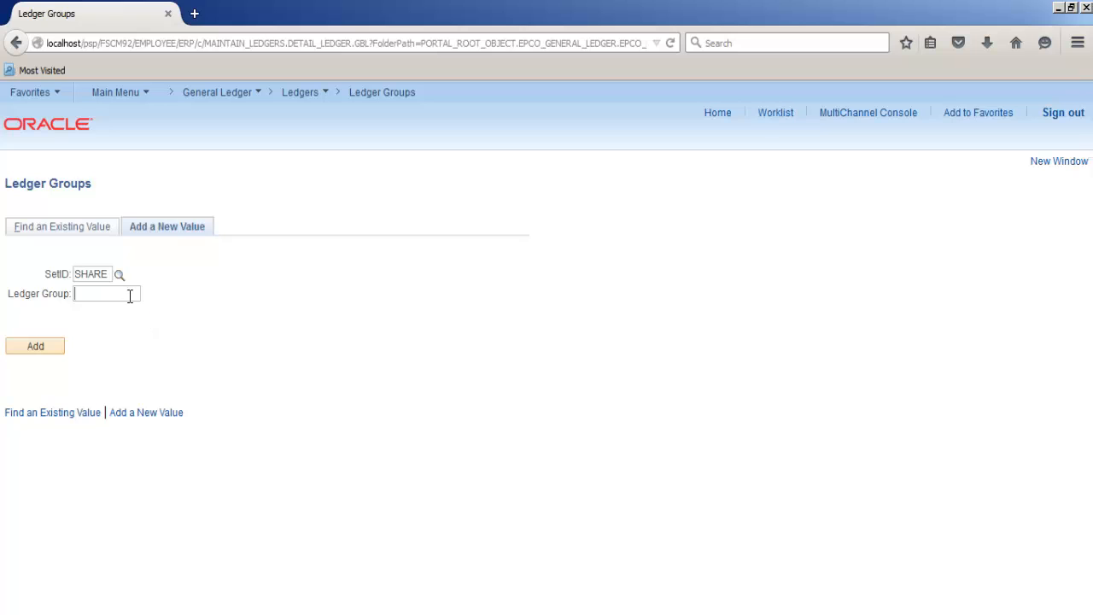
type("TST1")
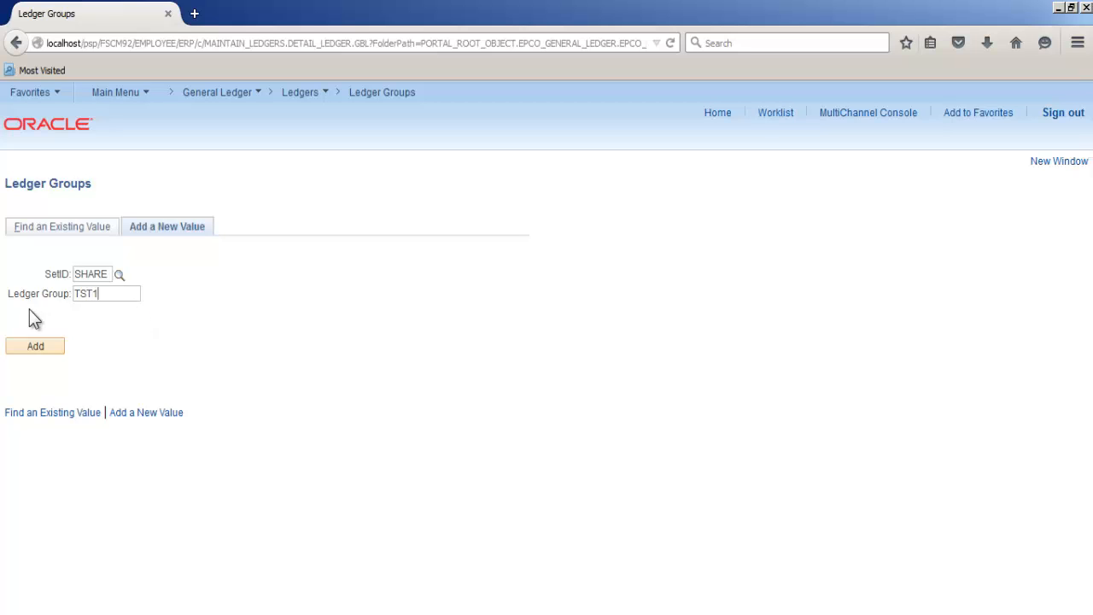
left_click(36, 346)
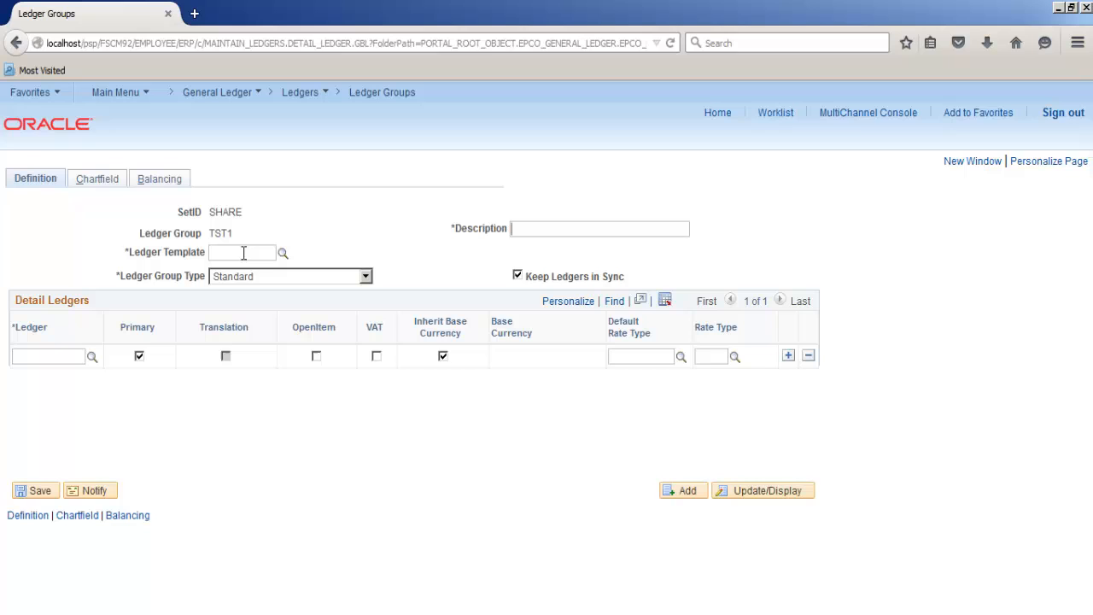
Step: Set template STANDARD, description TST1, detail ledger TST1, rate type AVG, and save
type("STANDARD")
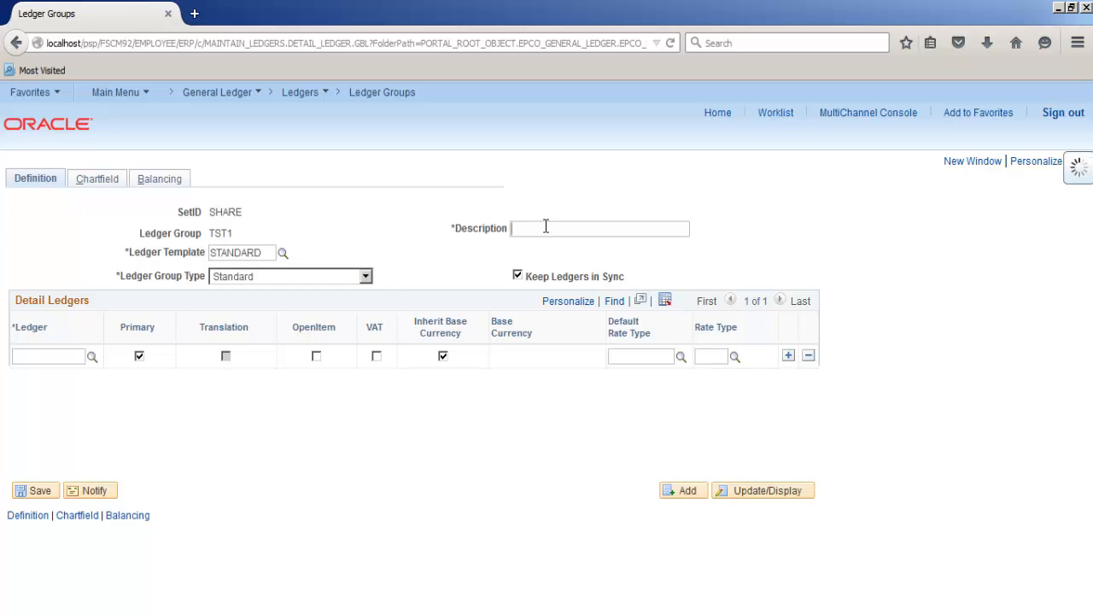
type("TST1")
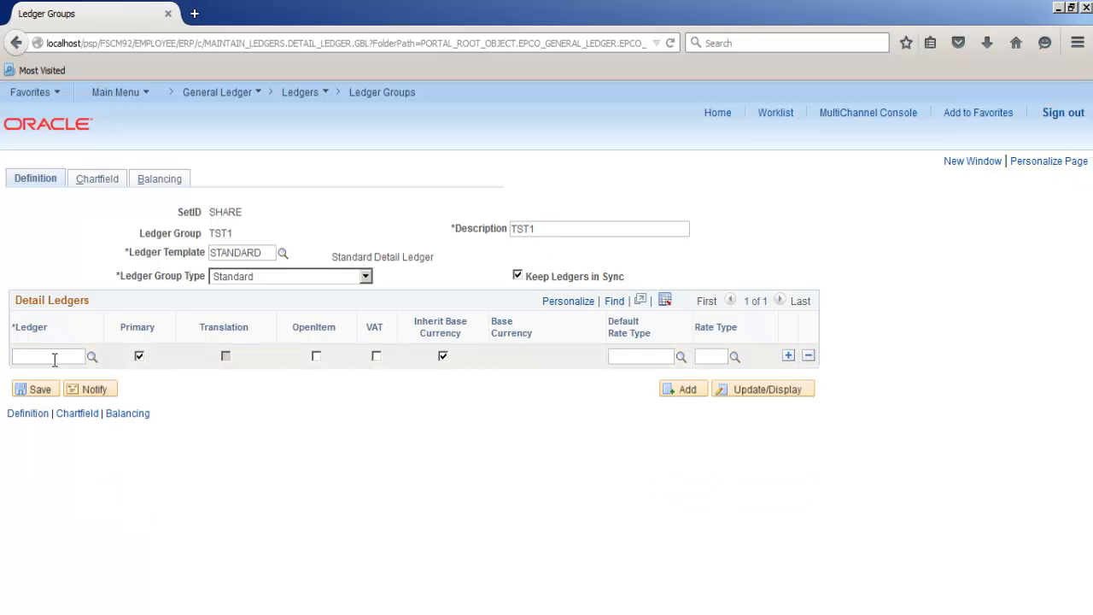
type("TST1")
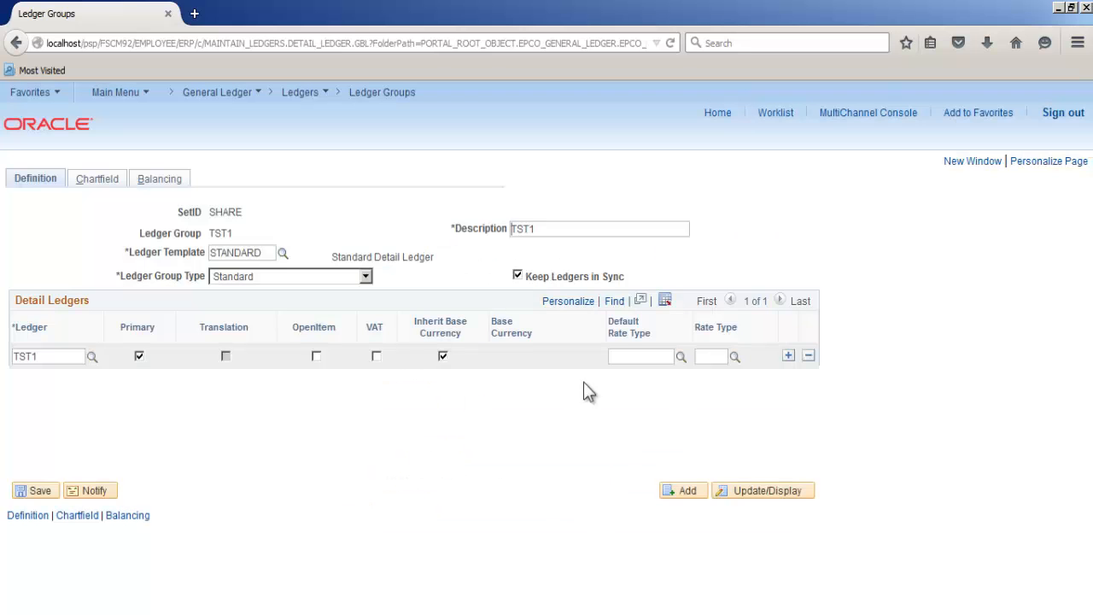
type("AG")
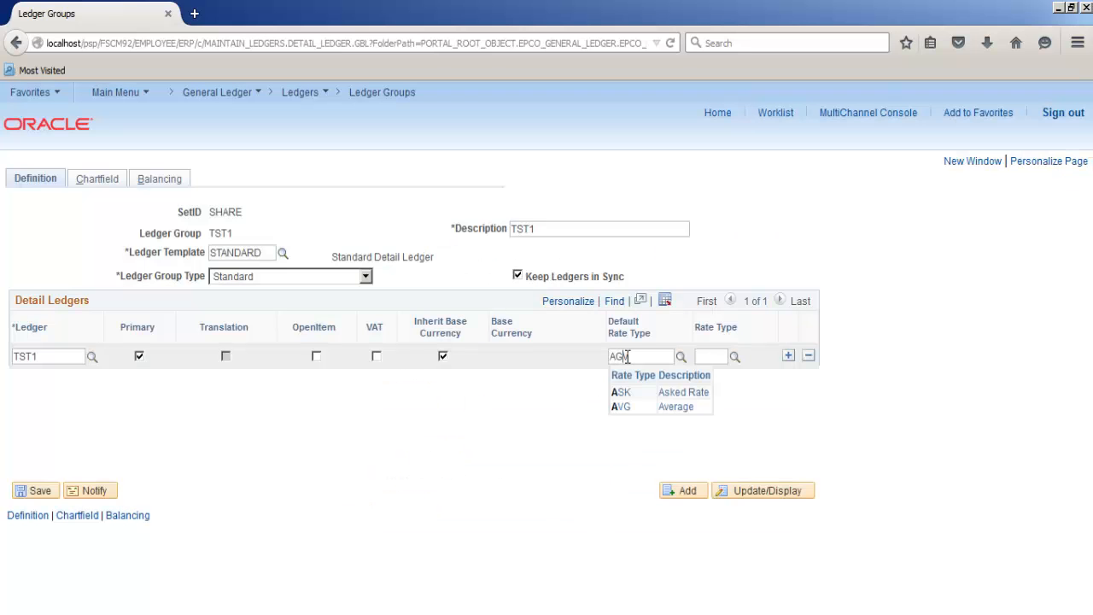
left_click(36, 490)
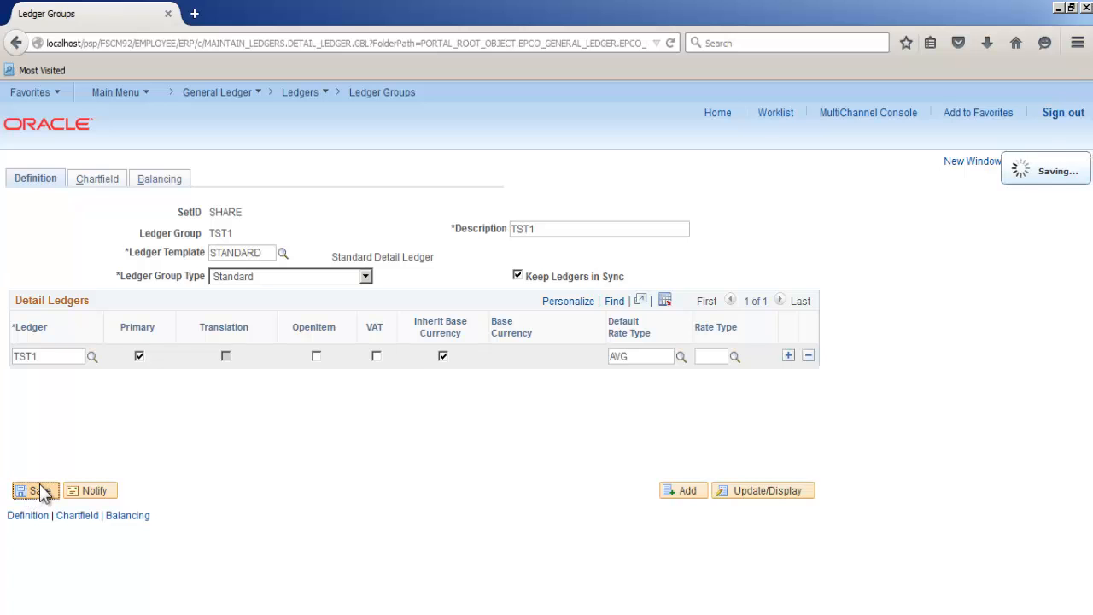
left_click(117, 91)
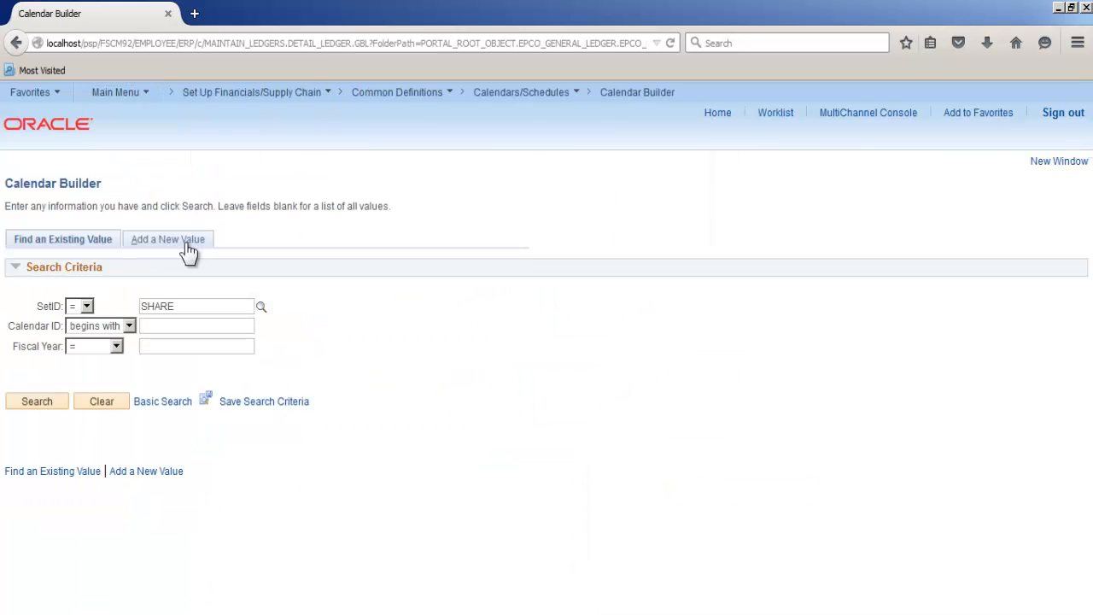
Step: Add a new calendar with ID T1 in Calendar Builder
left_click(168, 239)
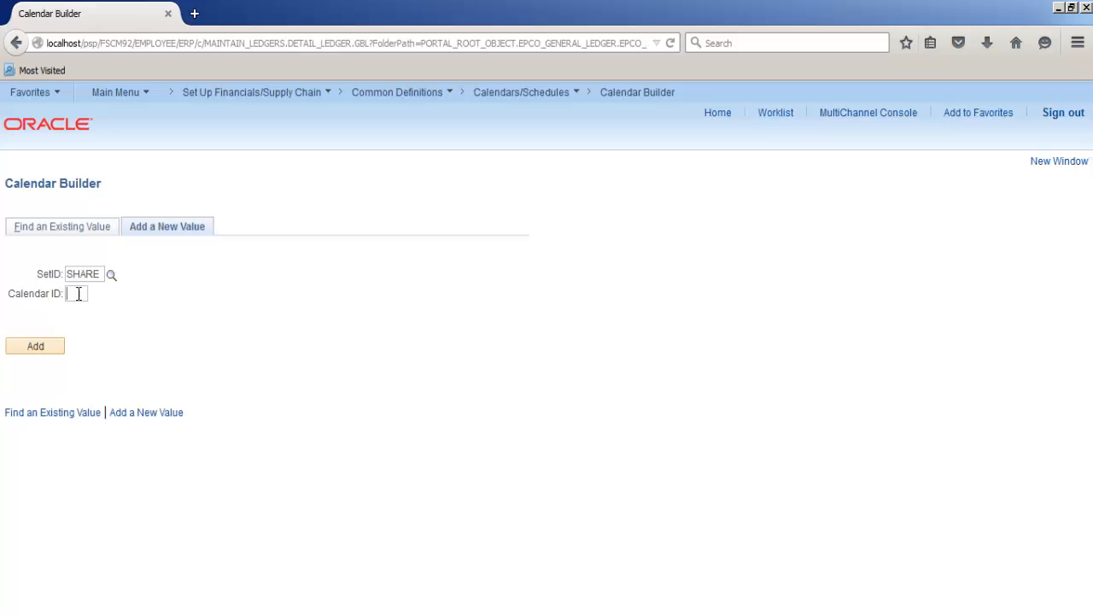
type("T1")
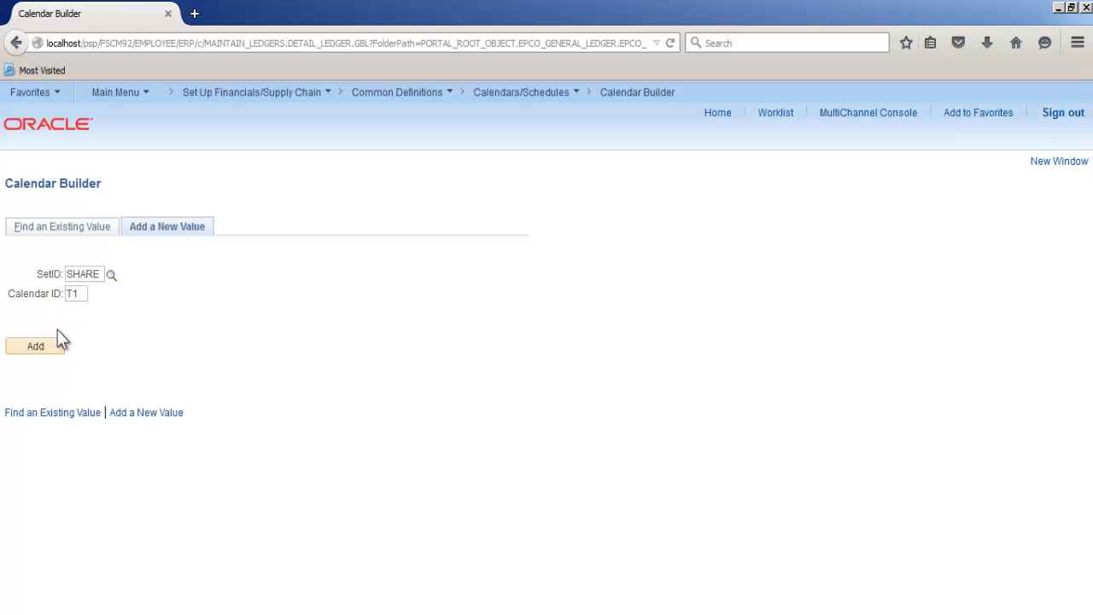
left_click(35, 346)
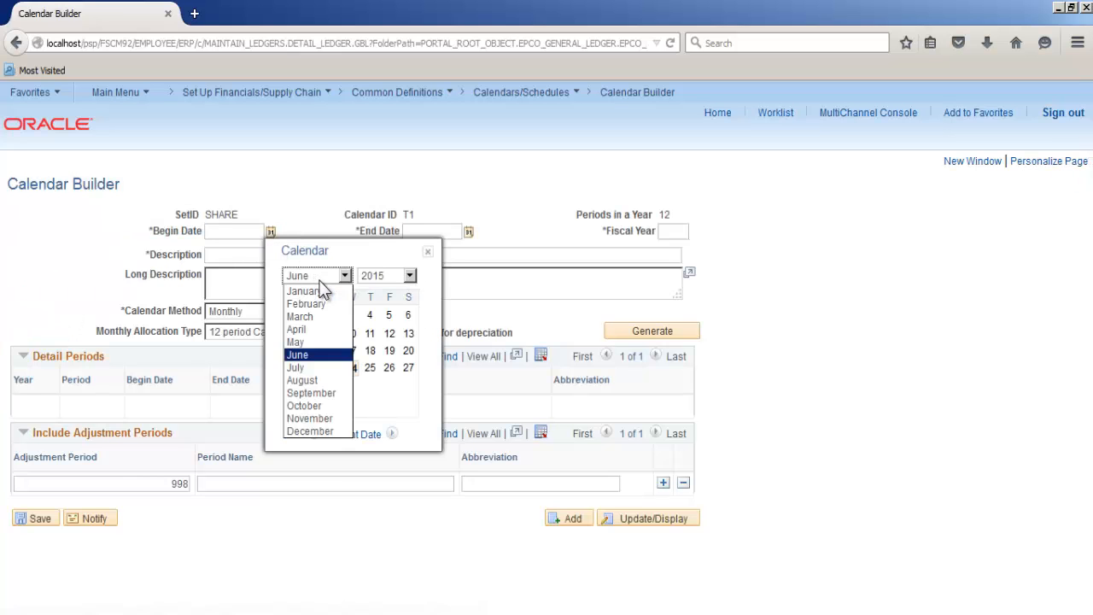
Step: Set the calendar's begin date to 01/01/2015 and end date to 12/31/2025
left_click(303, 291)
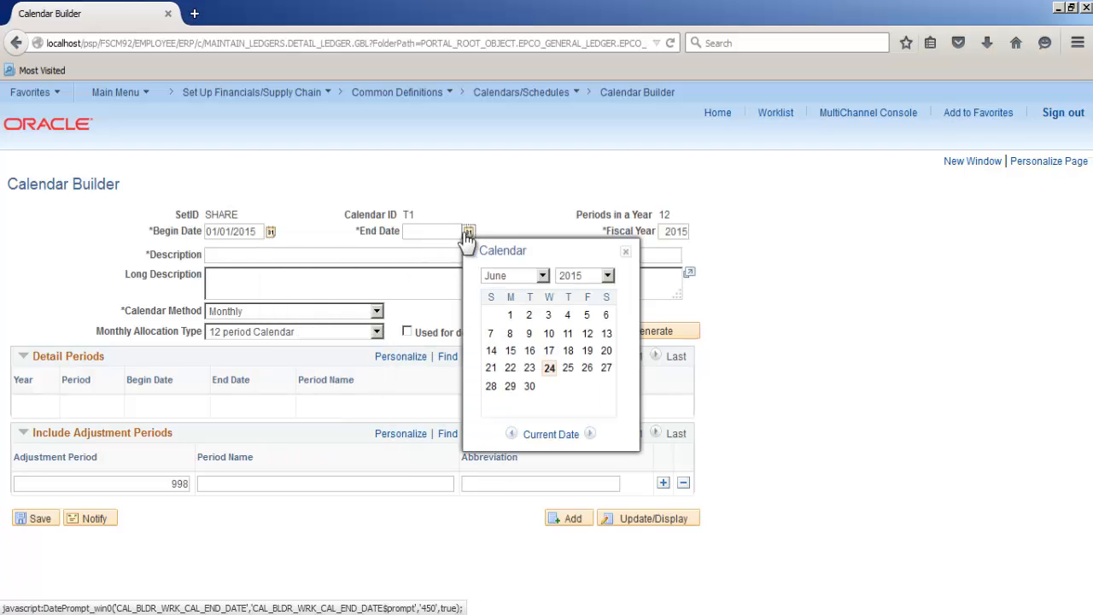
left_click(512, 275)
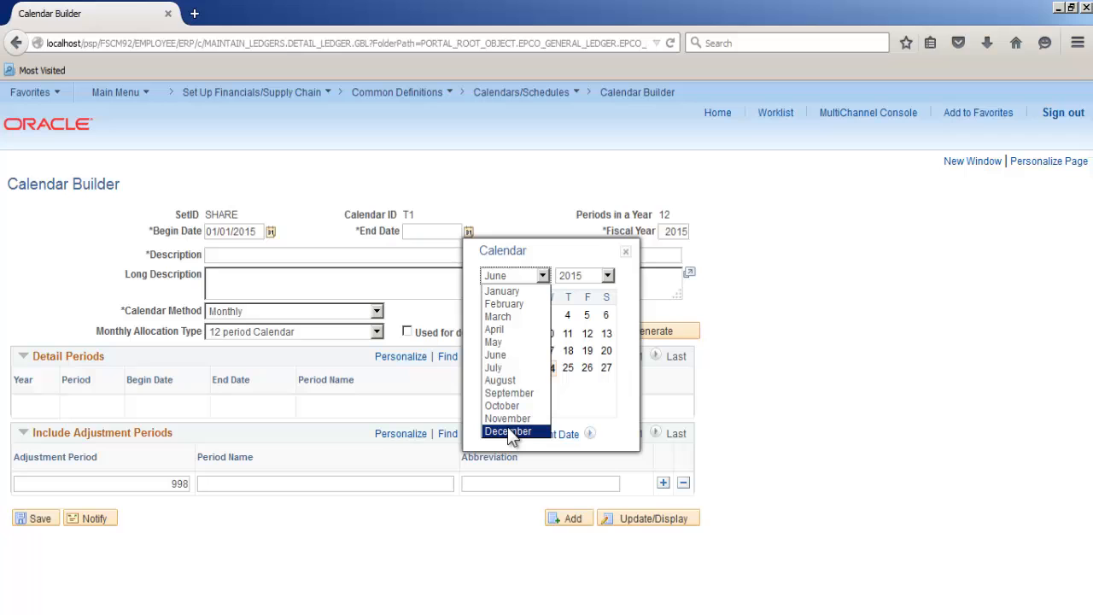
left_click(607, 275)
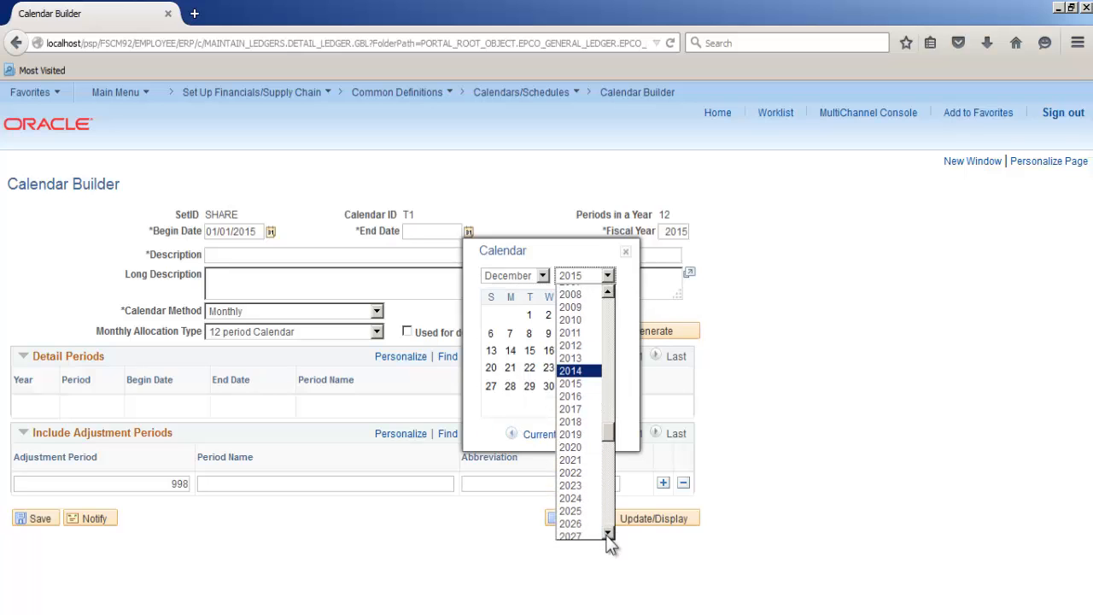
left_click(569, 511)
type("TST1")
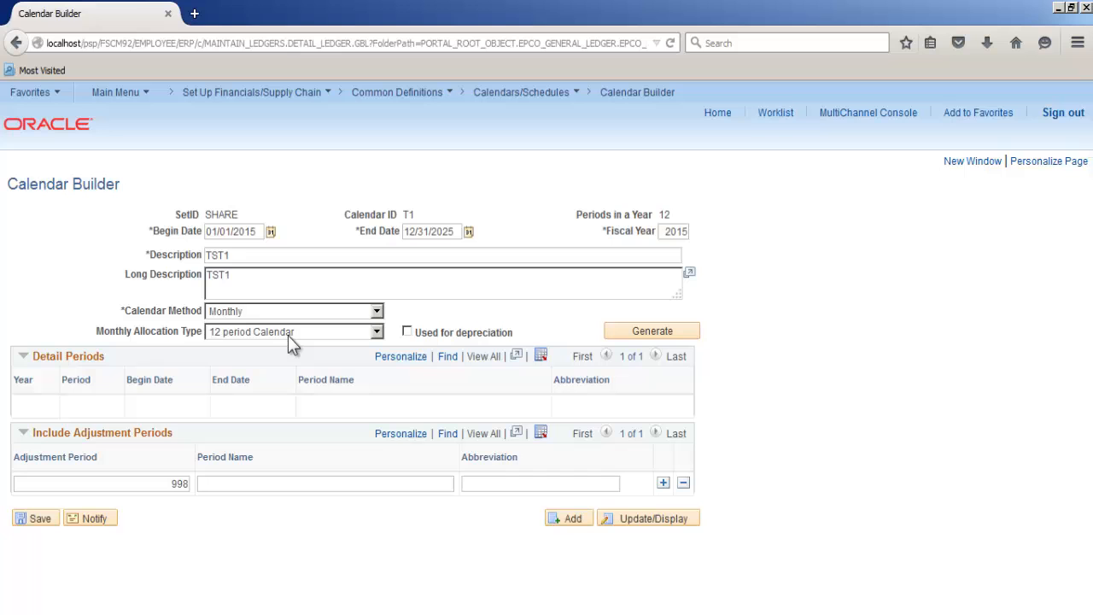
Step: Generate the monthly detail periods for 2015–2025 and save calendar T1
left_click(652, 331)
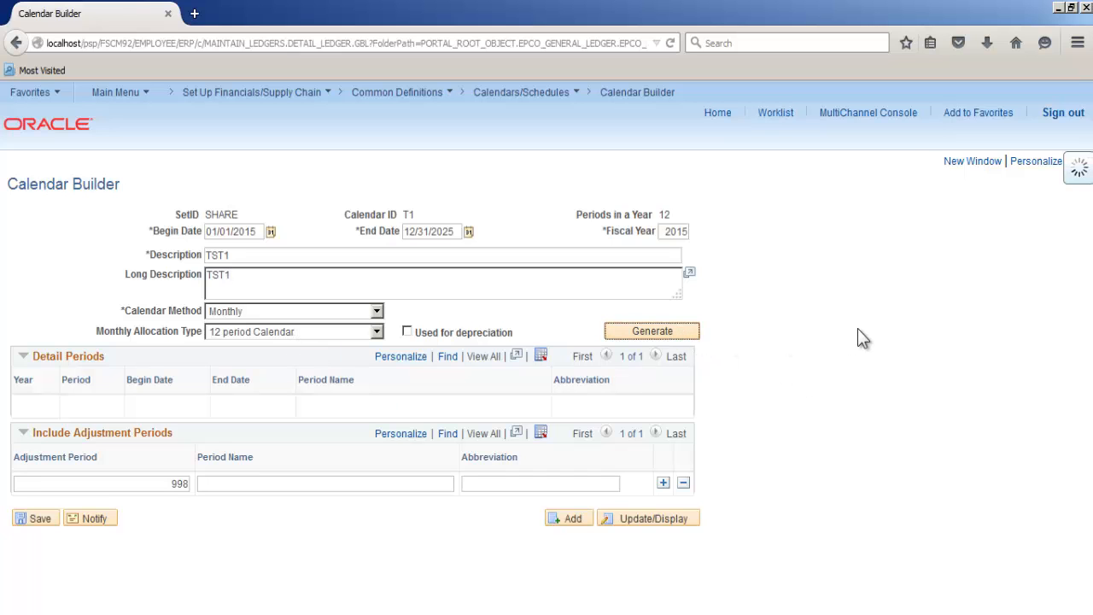
left_click(652, 330)
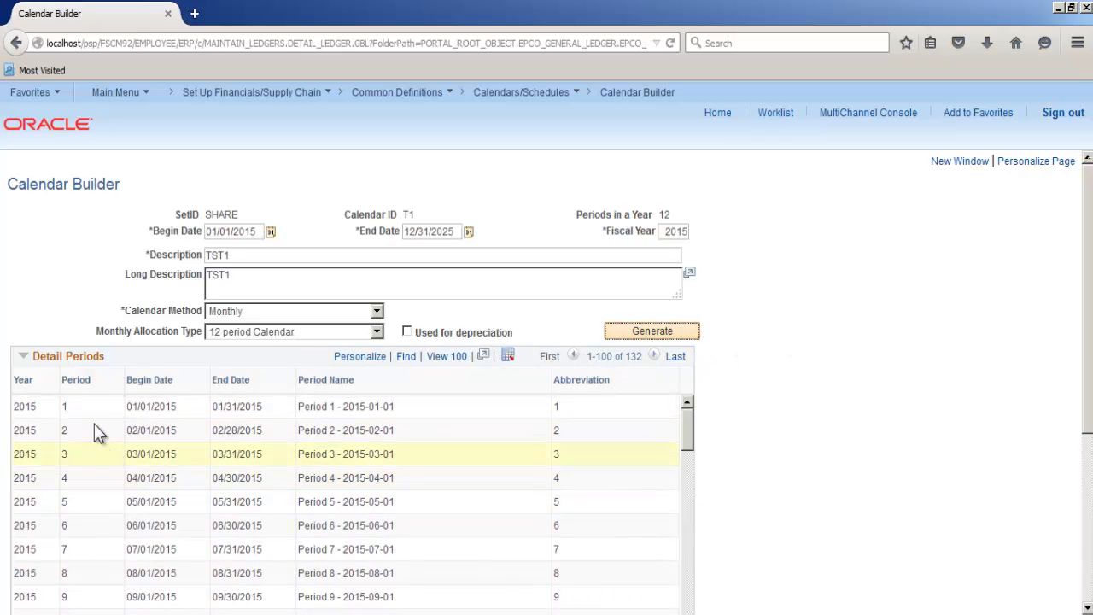
scroll("down", 3)
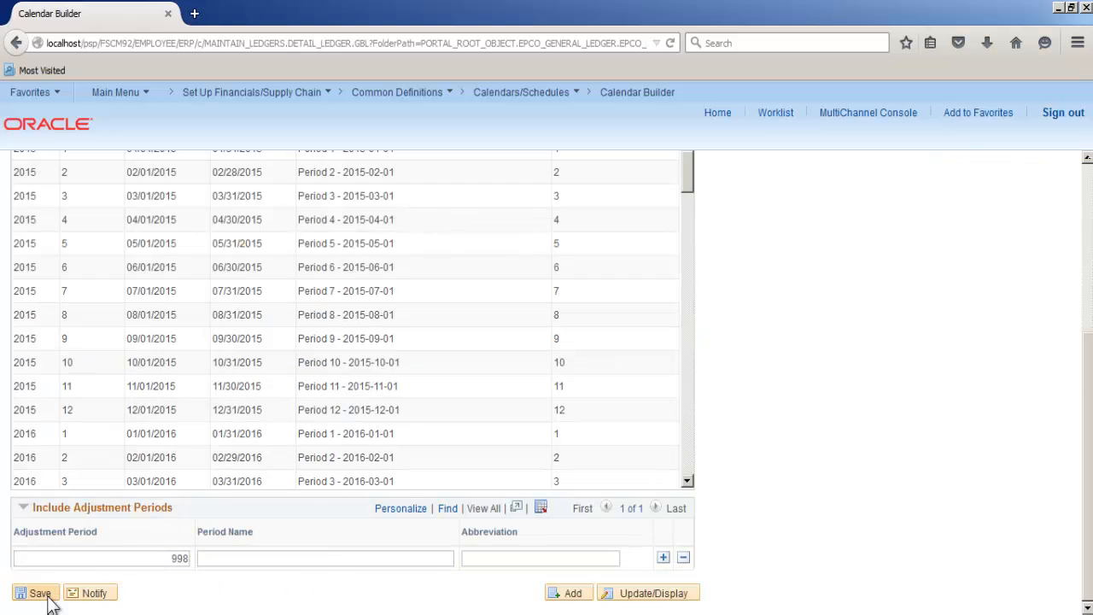
left_click(115, 91)
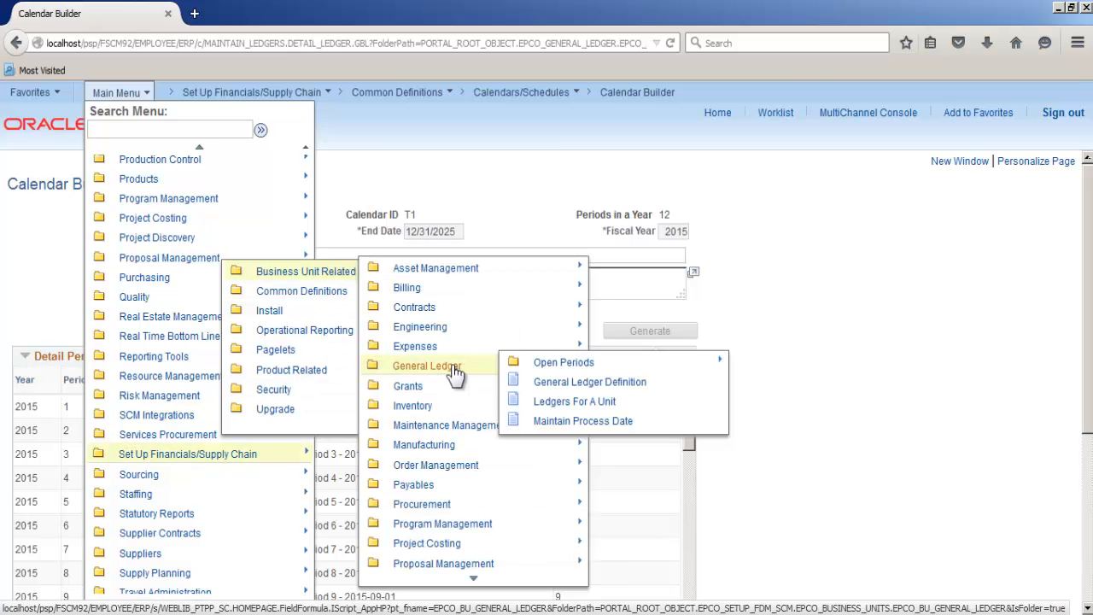
Step: Add a new GL business unit with ID TST1
left_click(590, 382)
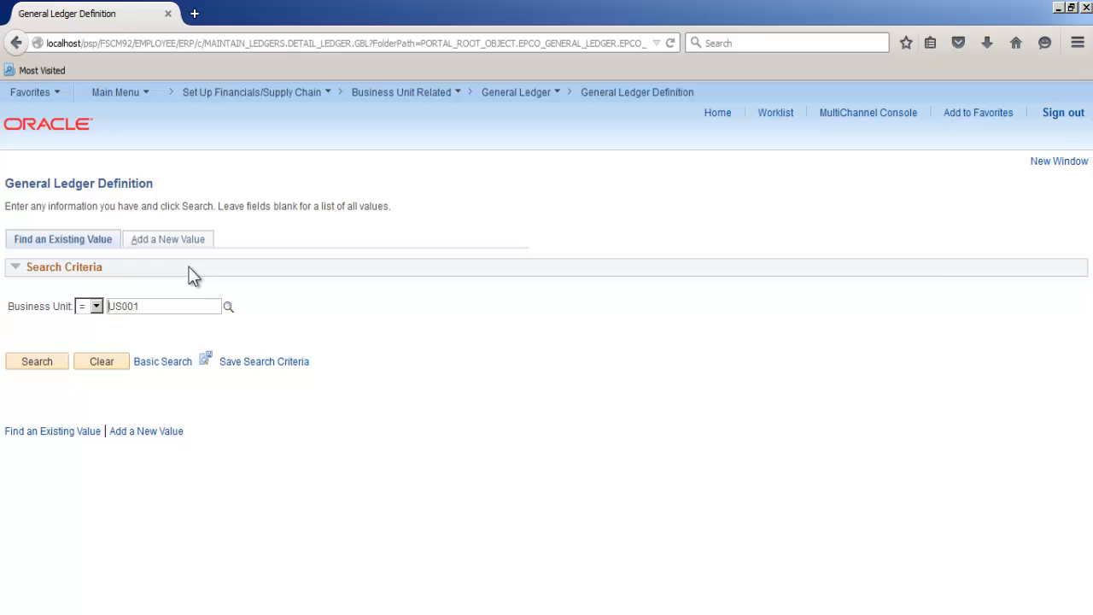
left_click(167, 238)
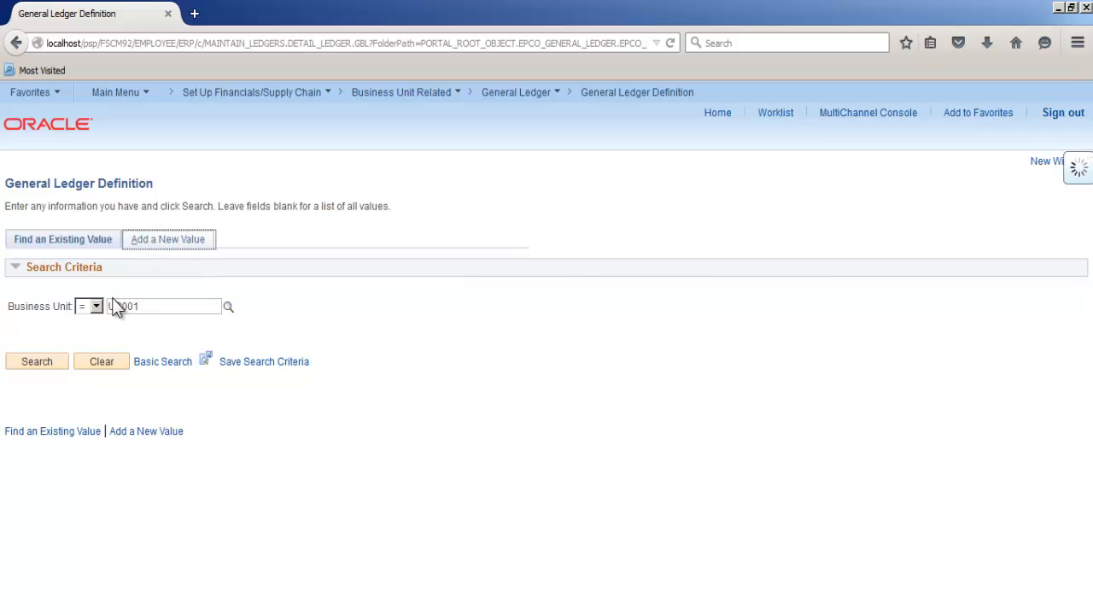
left_click(167, 239)
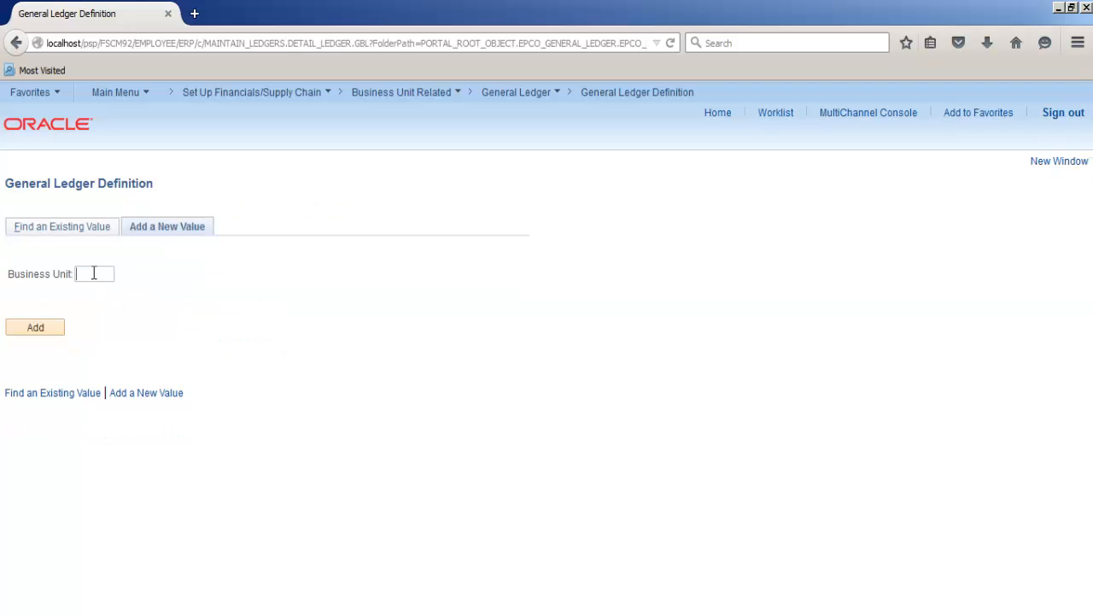
type("TST1")
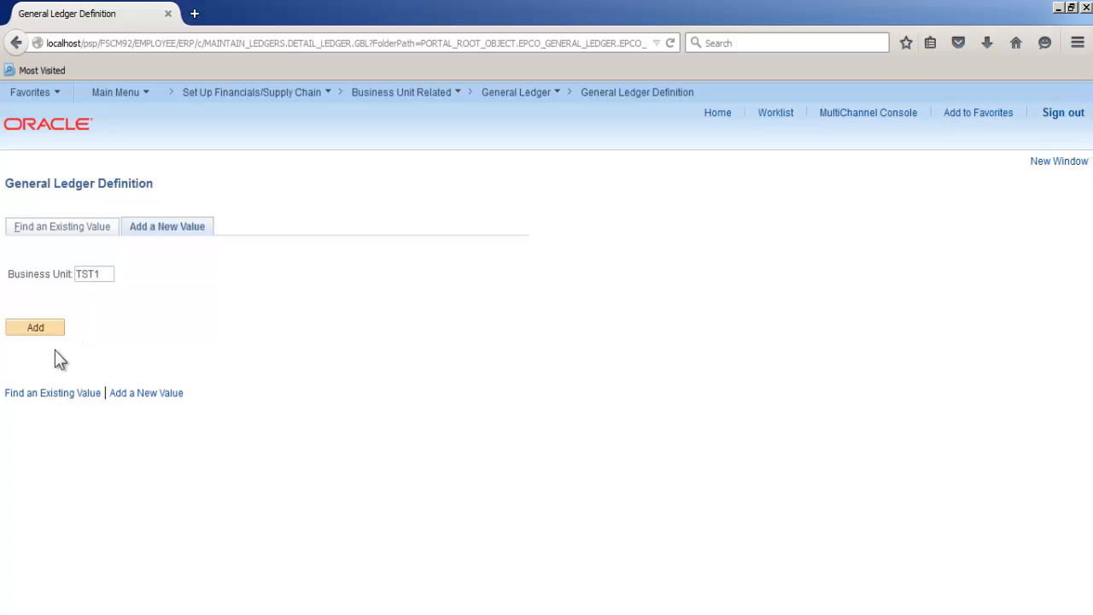
left_click(35, 327)
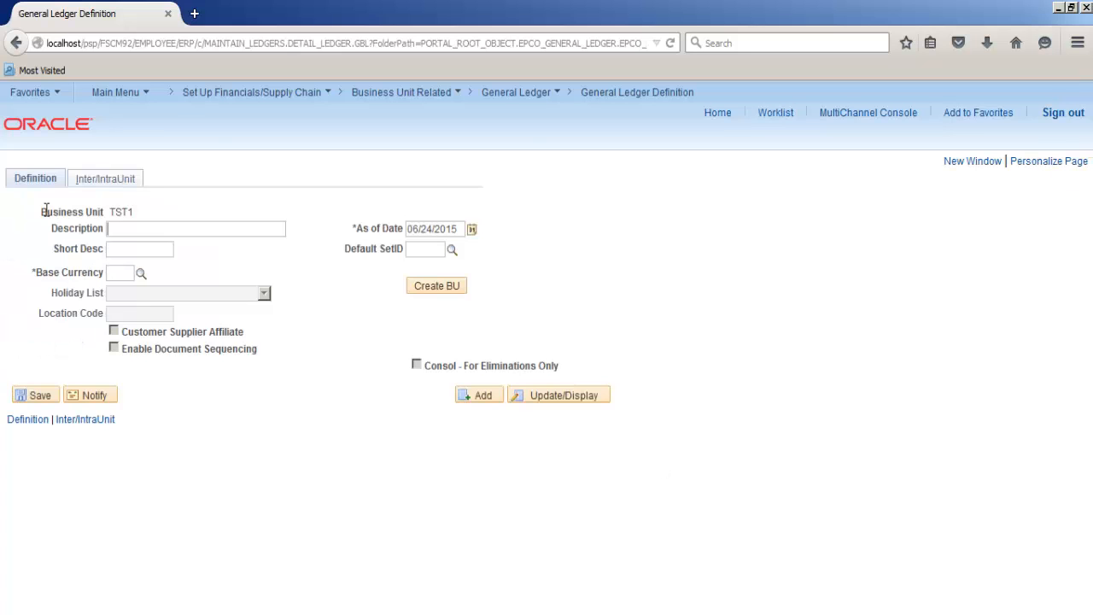
Step: Set description TST1, base currency USD, SetID SHARE, as-of date 01/01/2015, and create the BU
type("TST1")
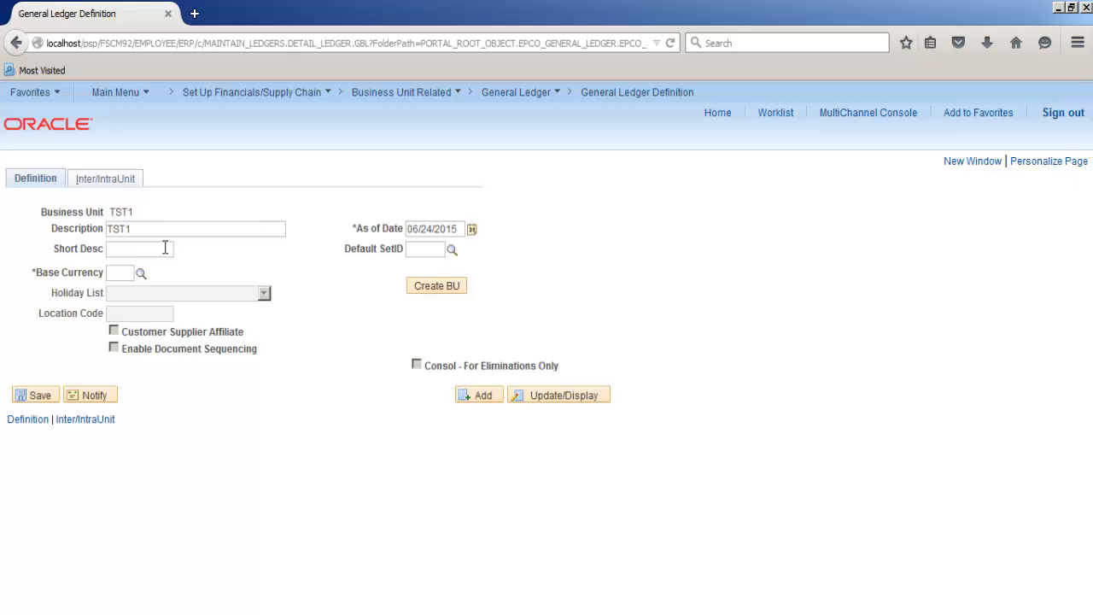
type("TST1")
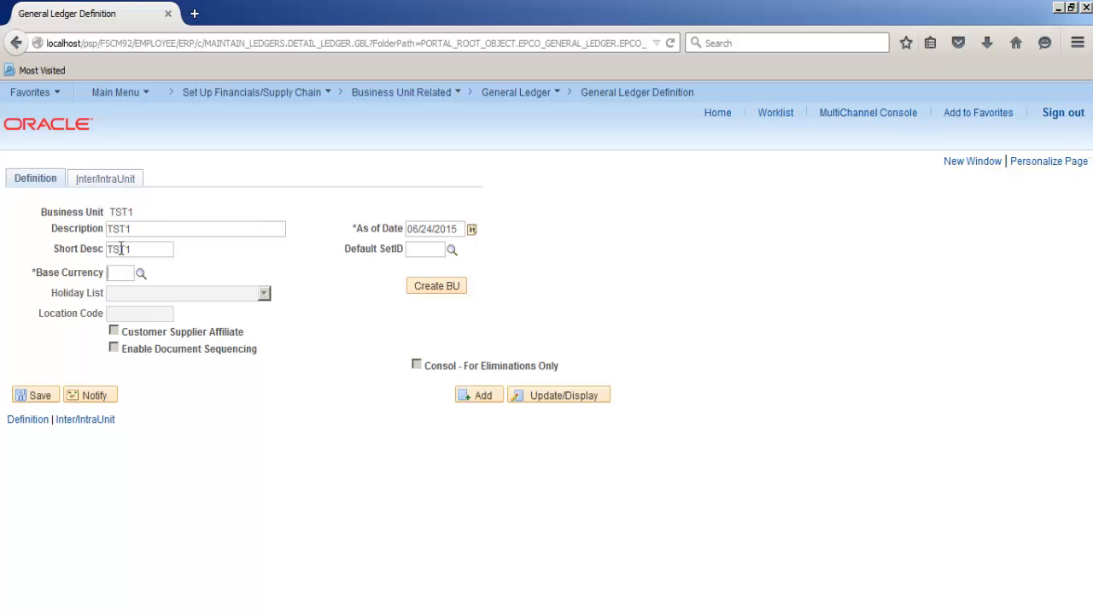
type("S")
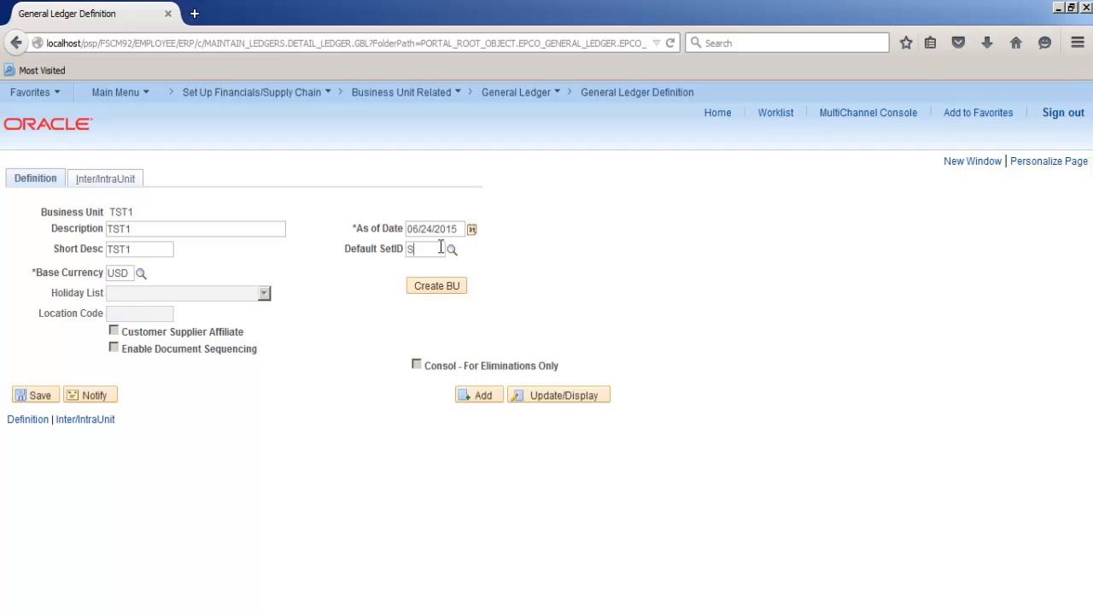
left_click(471, 228)
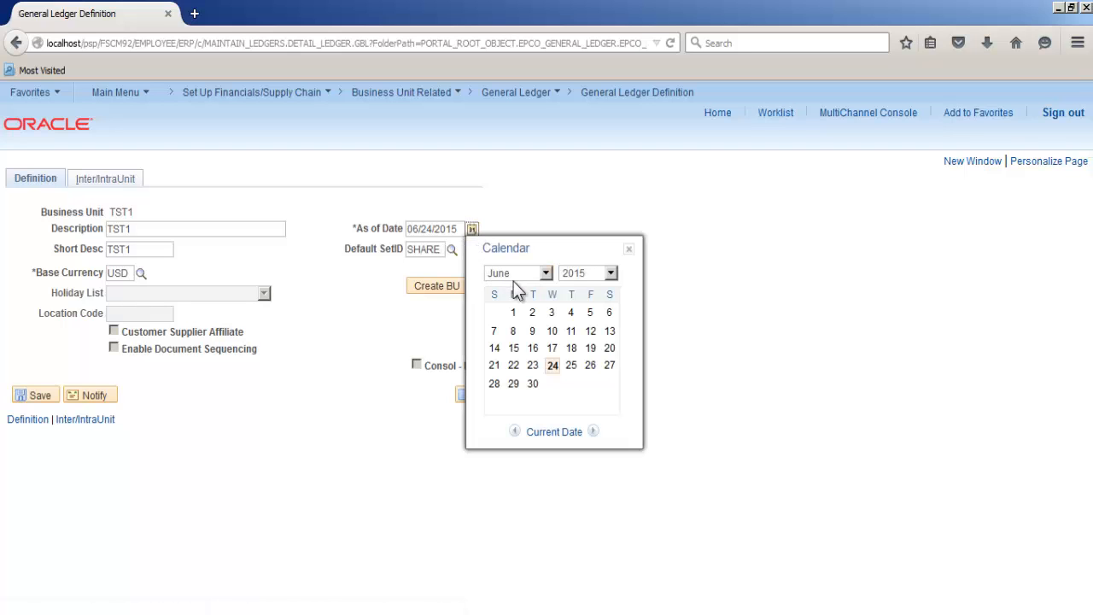
left_click(516, 273)
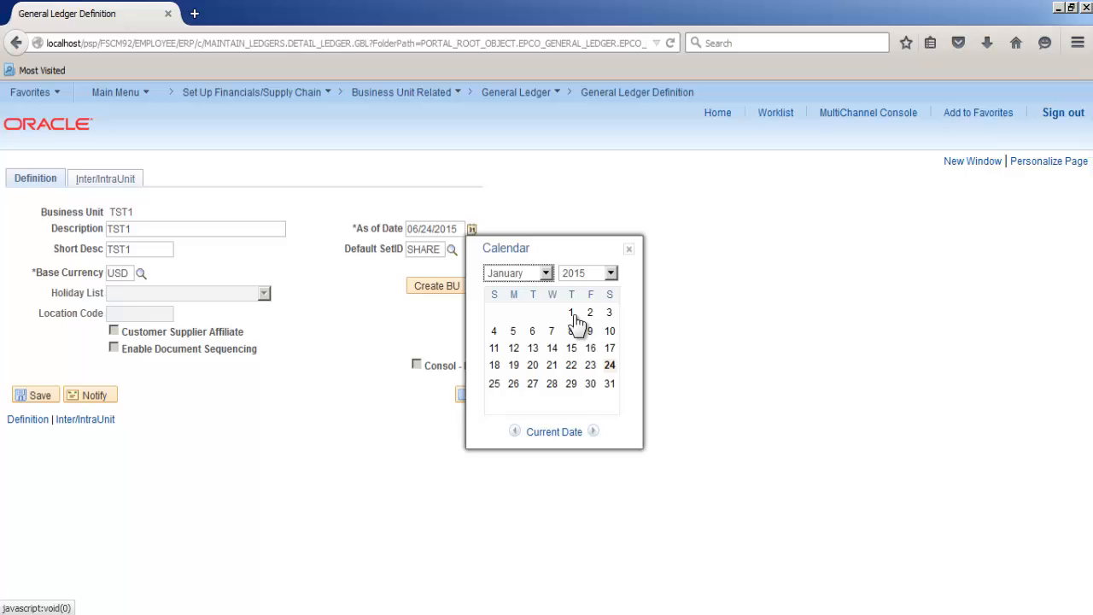
left_click(571, 312)
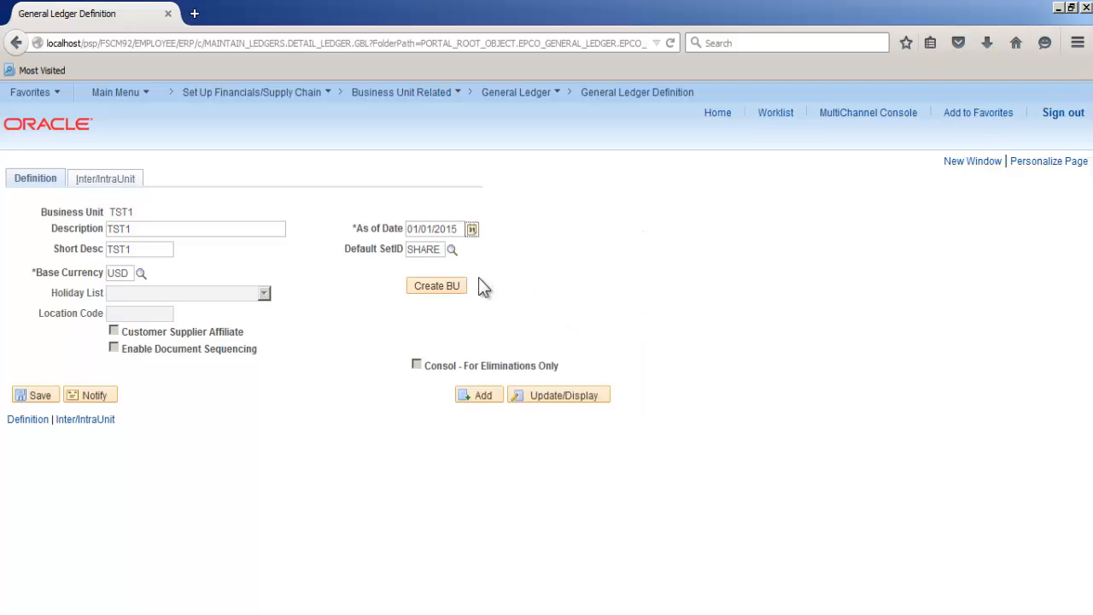
left_click(436, 285)
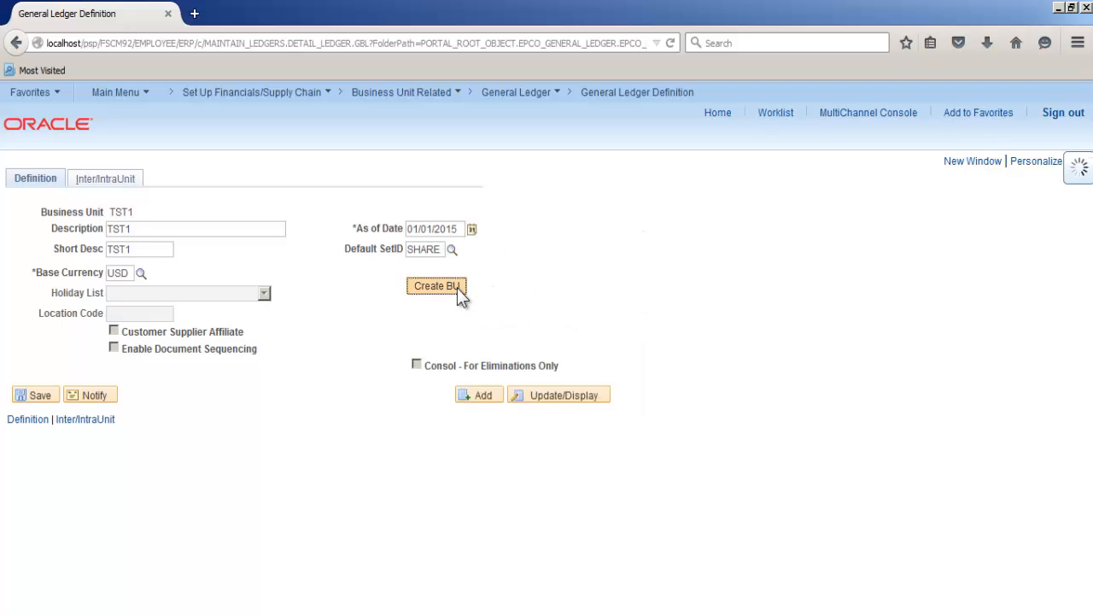
Step: Review journal, currency, approval and inter/intraunit defaults, keep Pre-Approved, and save TST1
left_click(437, 285)
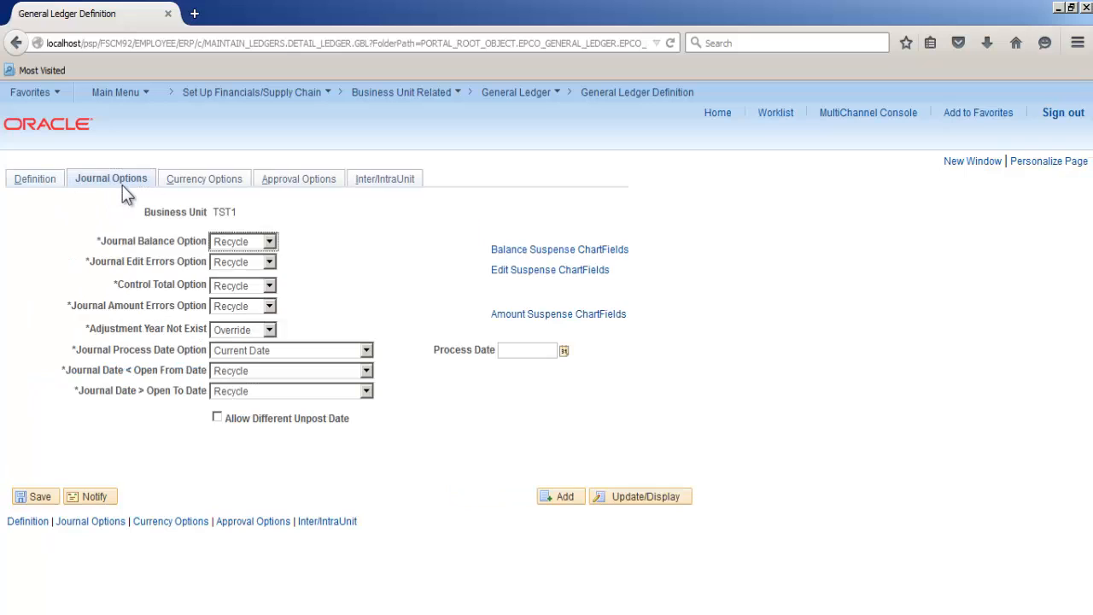
mouse_move(270, 222)
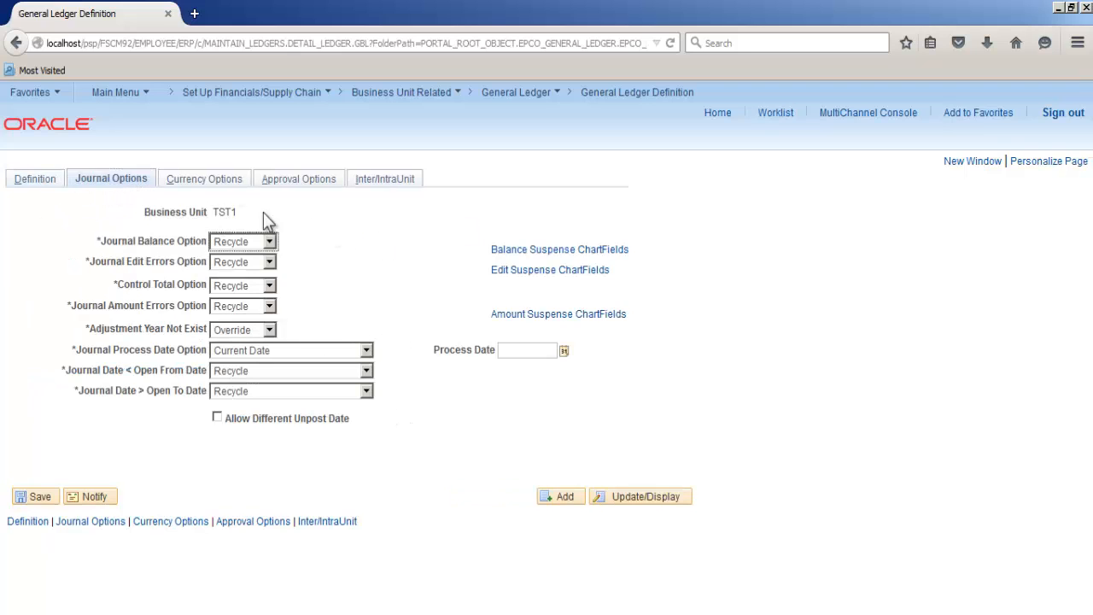
left_click(204, 179)
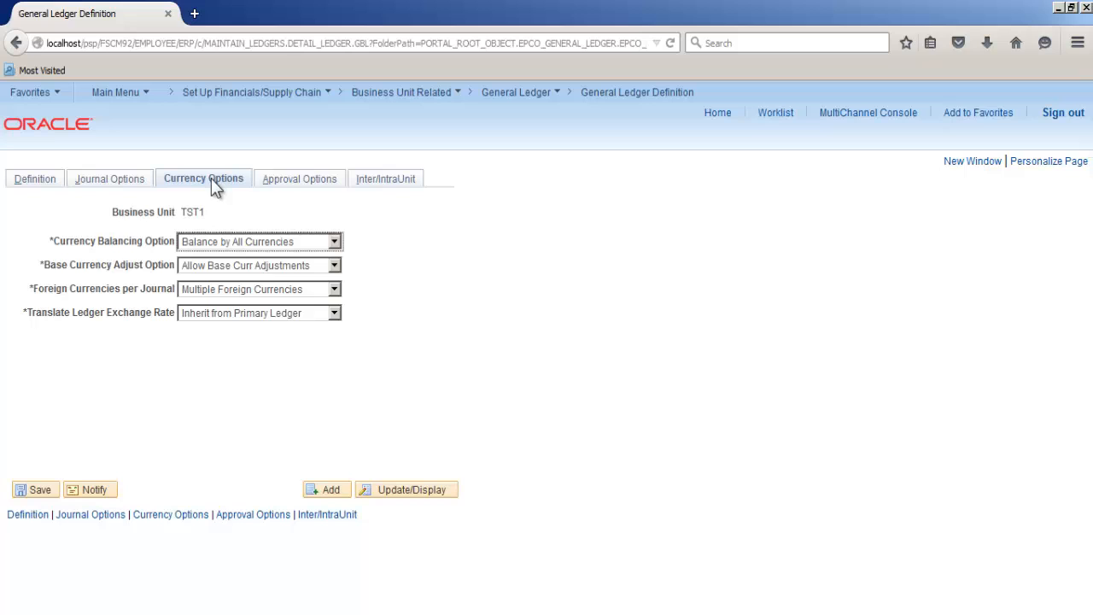
left_click(298, 178)
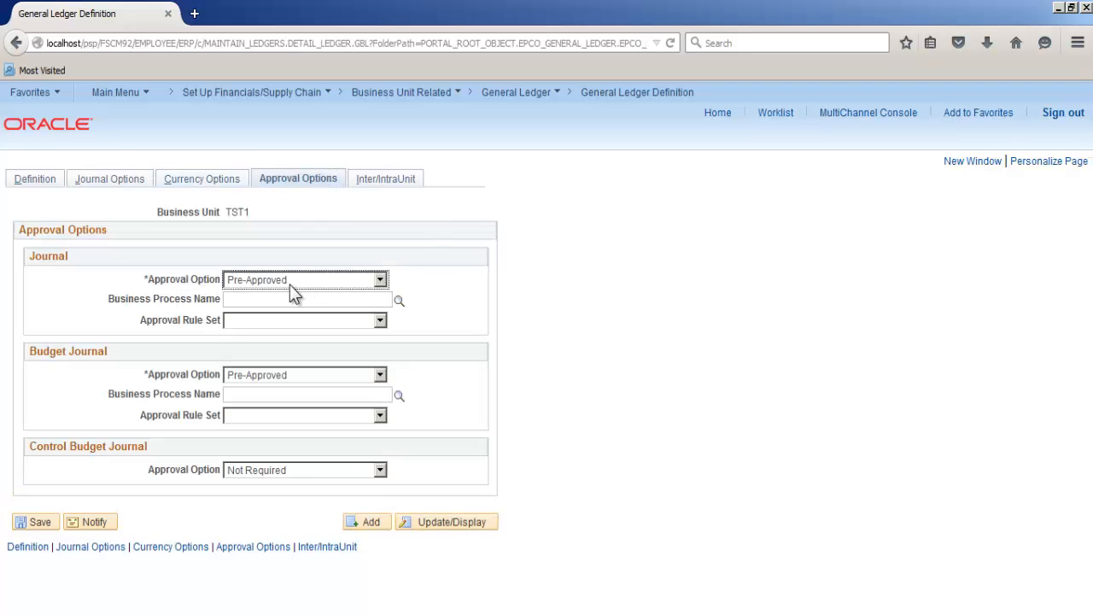
left_click(379, 279)
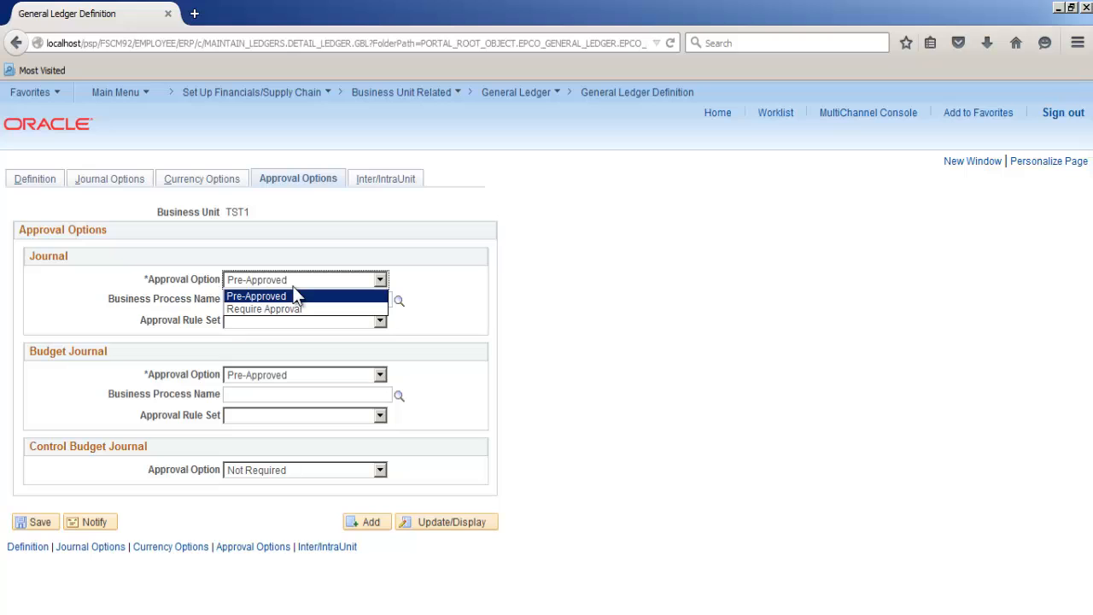
mouse_move(324, 300)
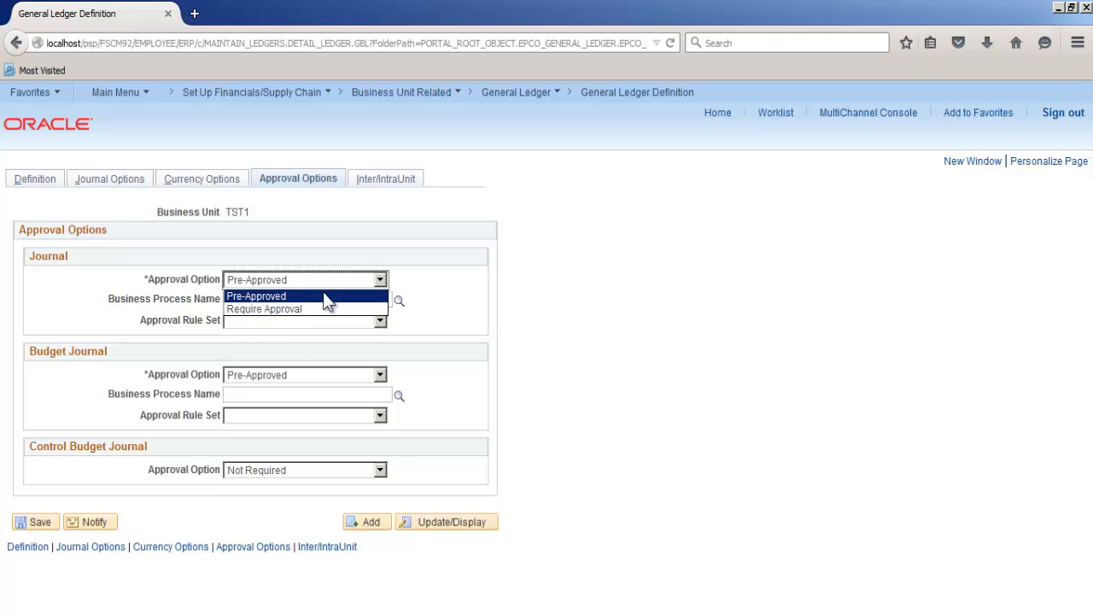
left_click(256, 296)
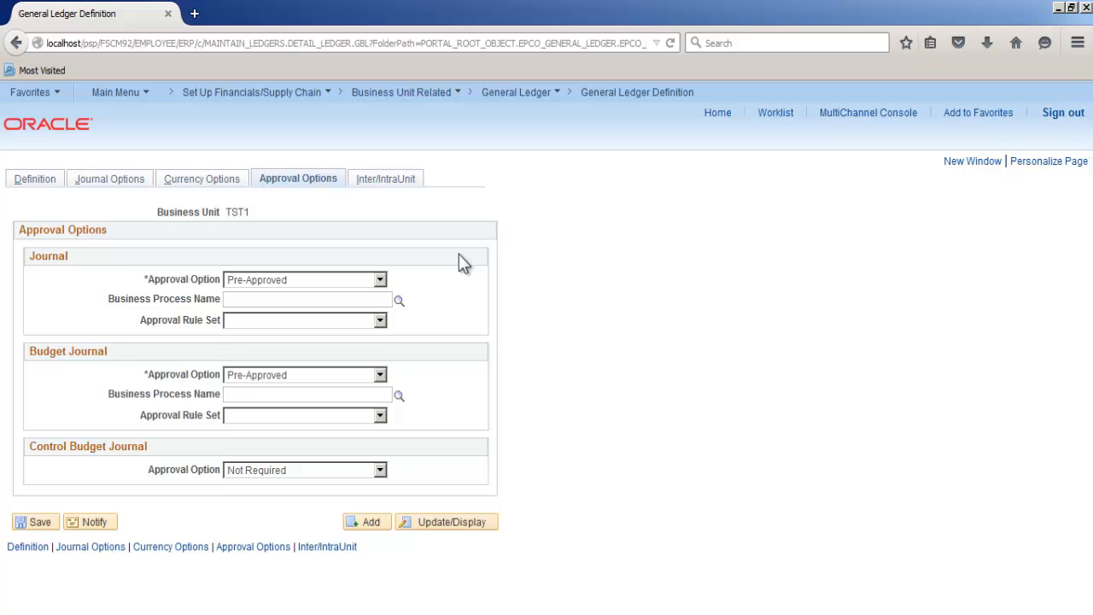
left_click(385, 178)
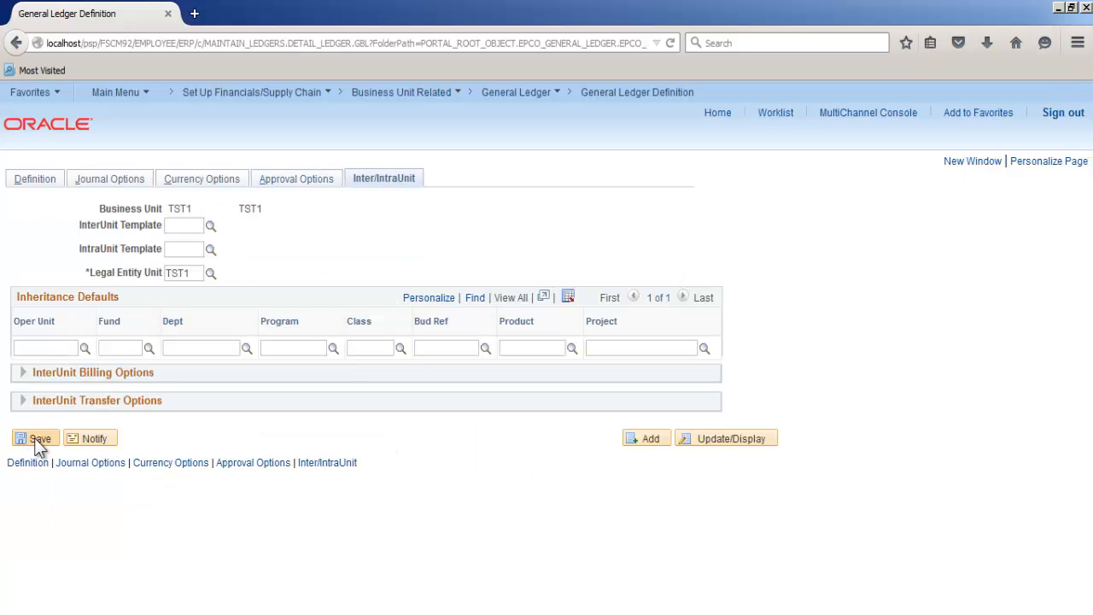
left_click(517, 92)
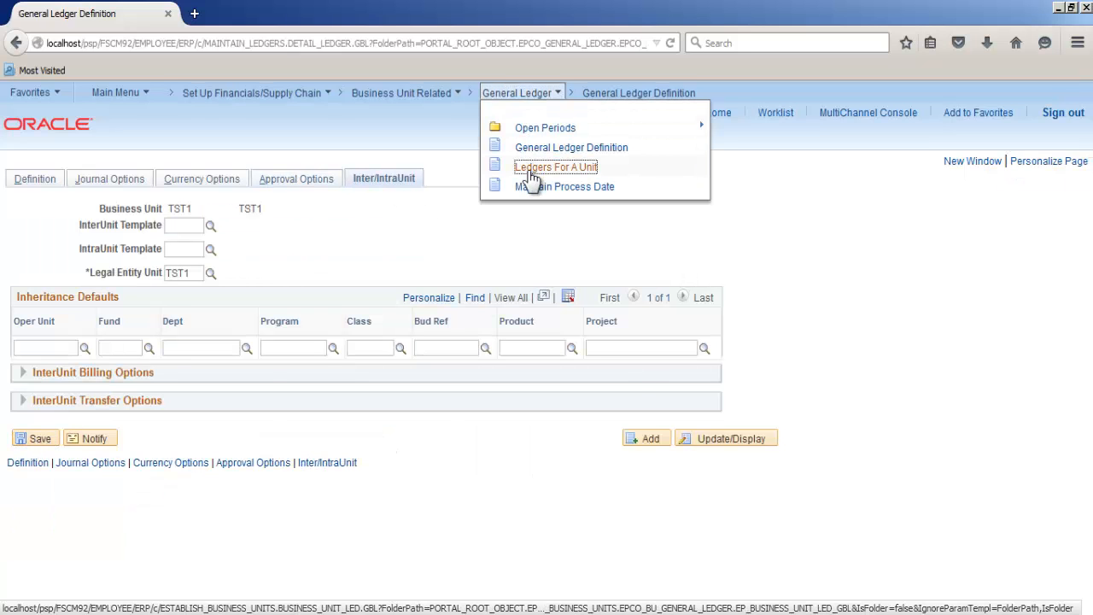
Step: On Ledgers For A Unit for TST1, set ledger group TST1 and calendar ID T1
left_click(556, 166)
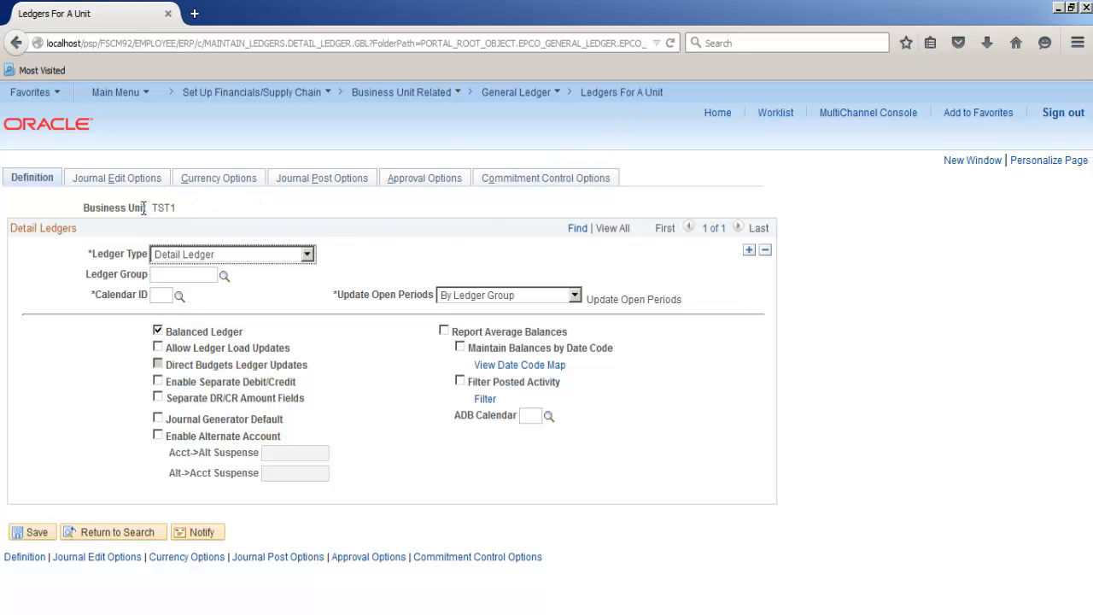
double_click(163, 207)
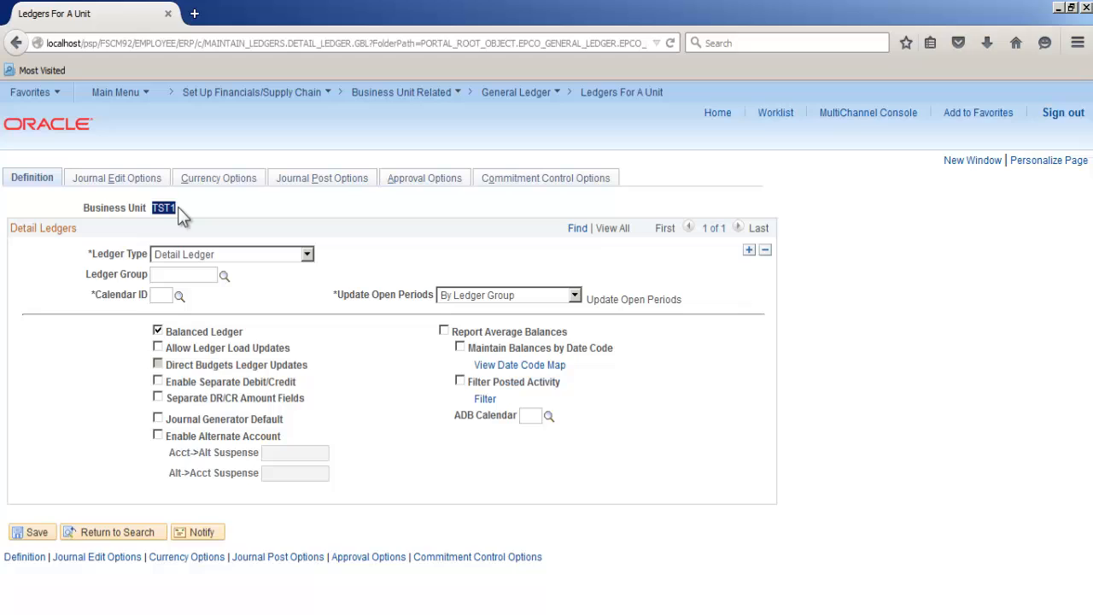
type("TST1")
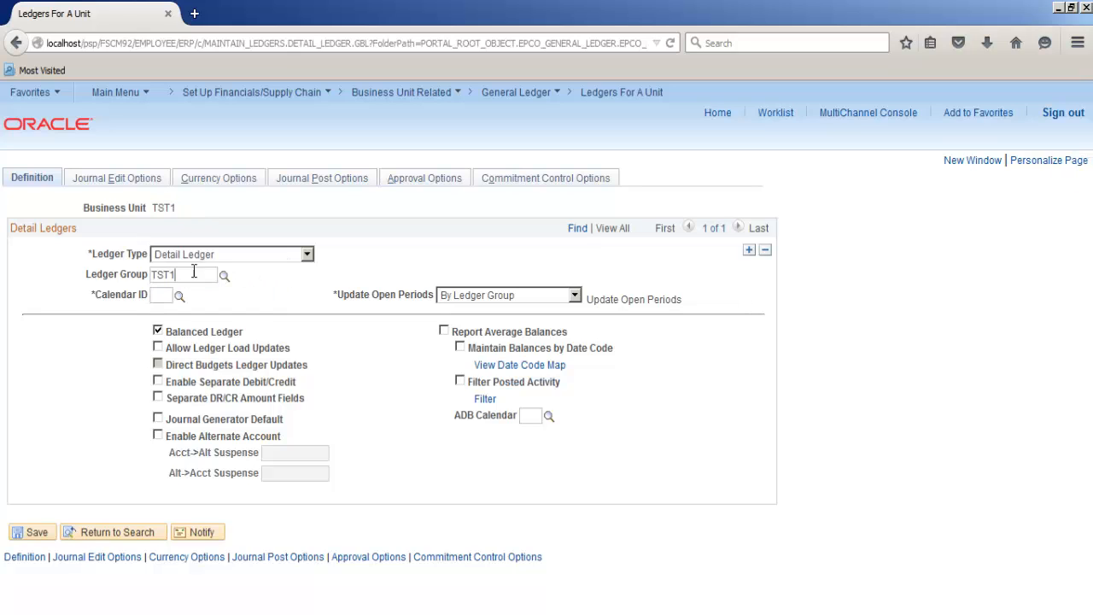
left_click(163, 294)
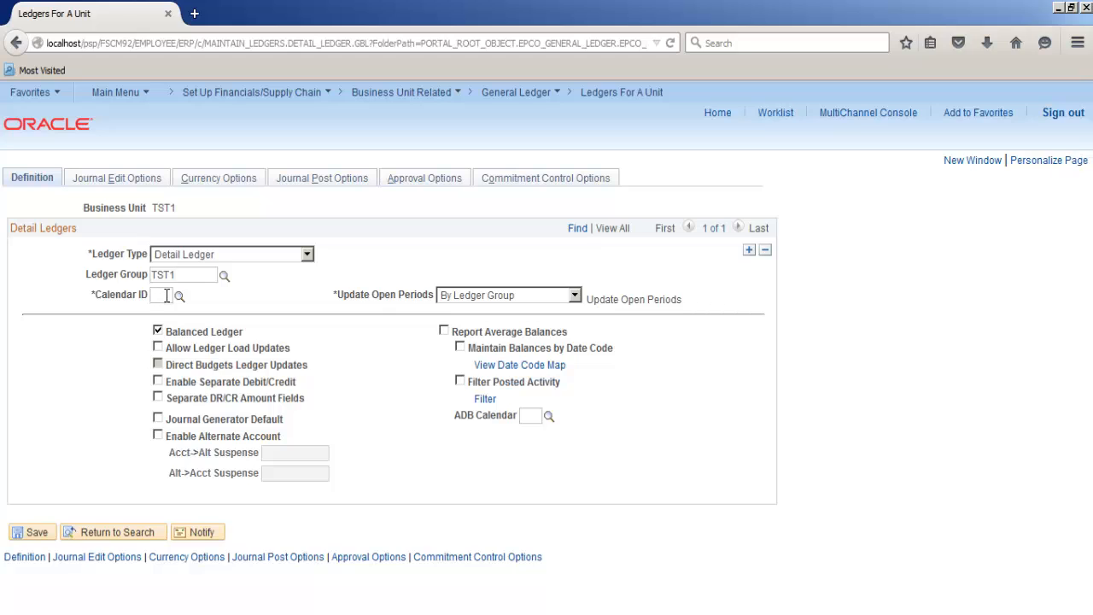
type("T1")
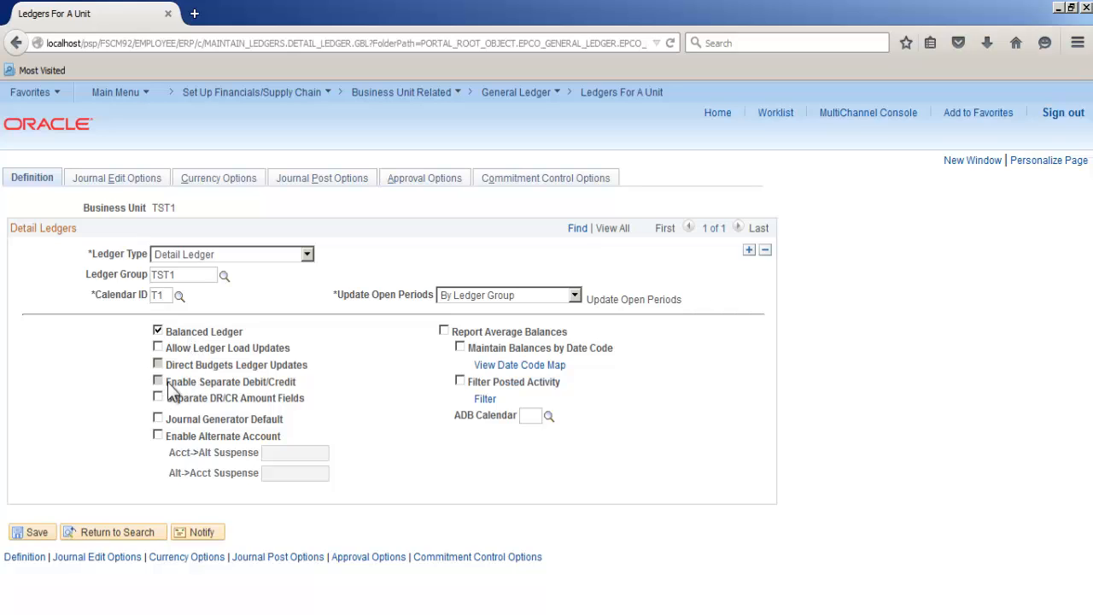
Step: Enable separate debit/credit and separate DR/CR amount fields for the ledger
left_click(157, 381)
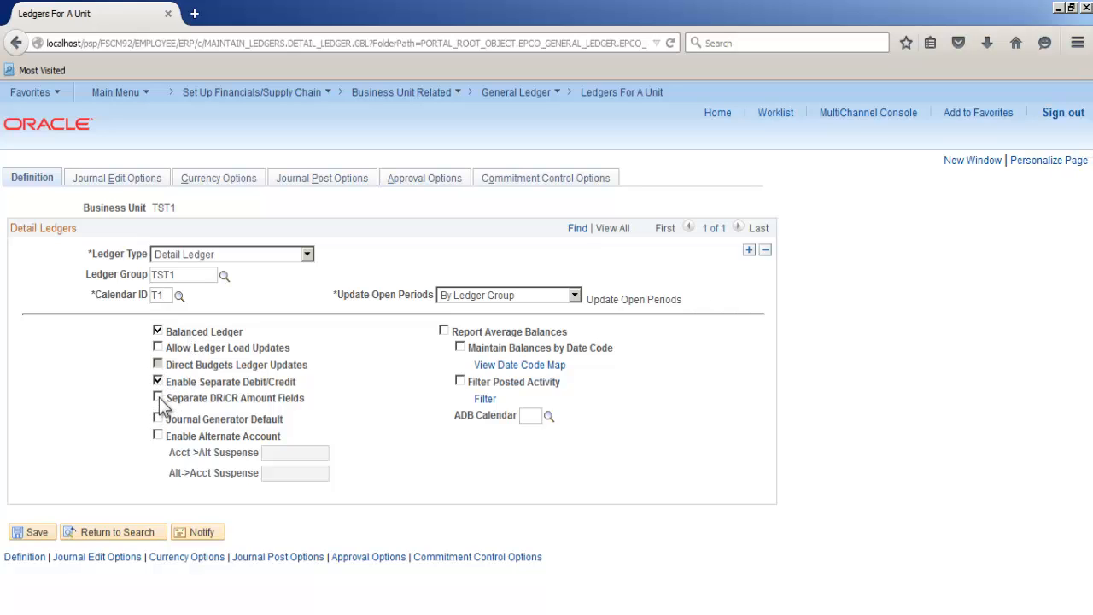
left_click(158, 398)
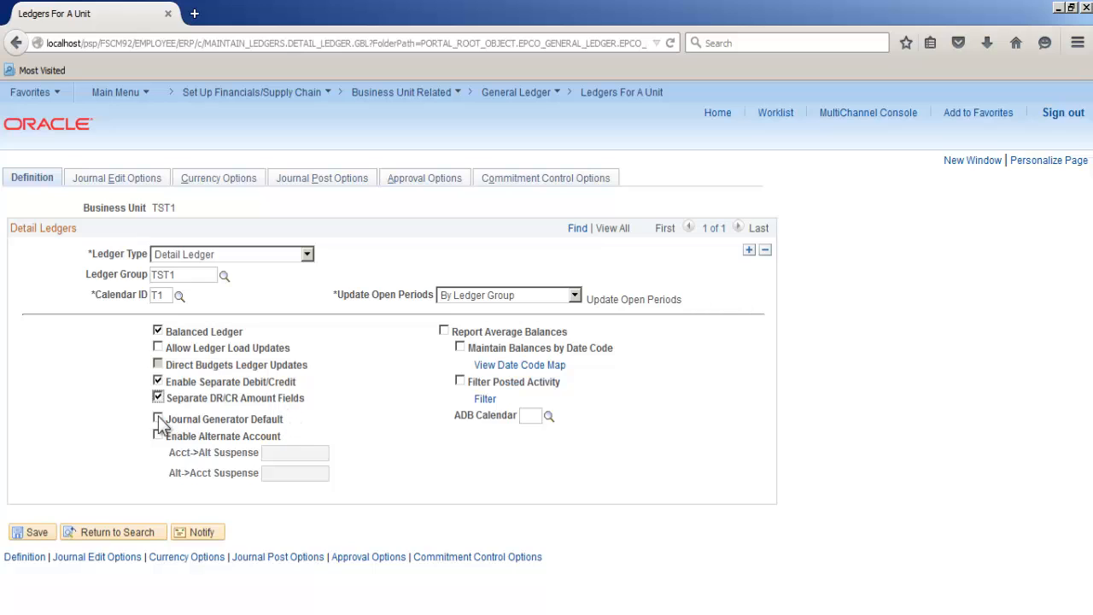
left_click(117, 178)
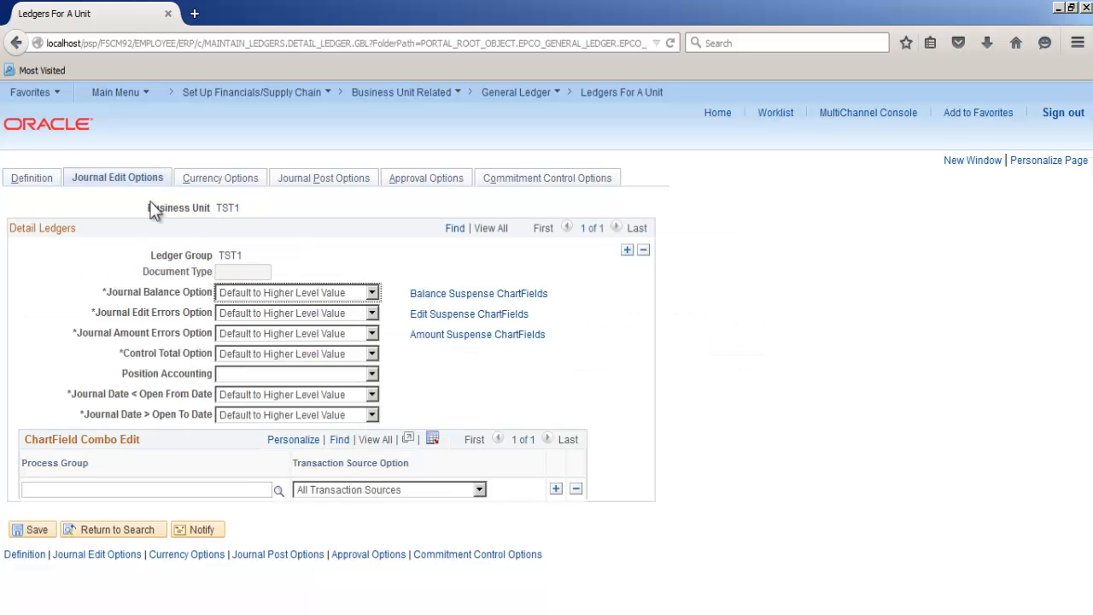
mouse_move(357, 372)
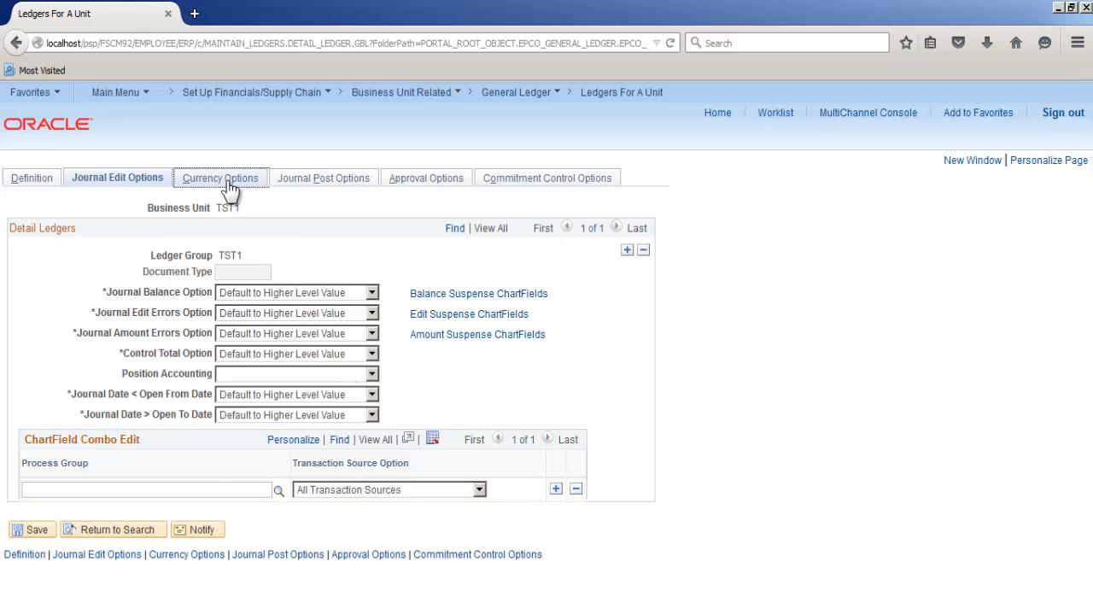
Step: Review the ledger's currency, journal post and commitment control options at defaults
left_click(221, 178)
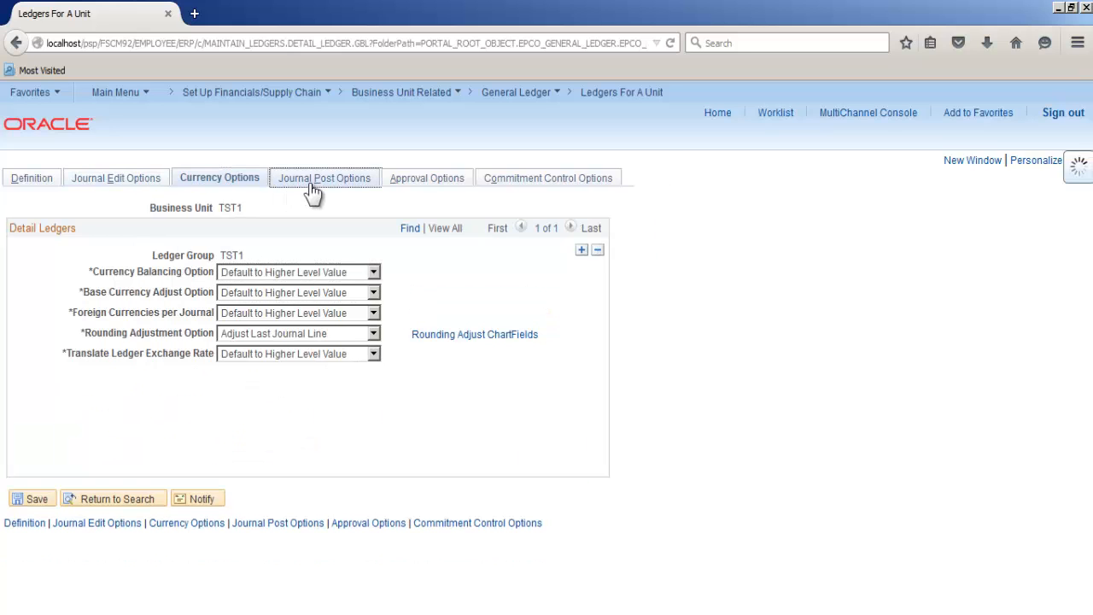
left_click(324, 178)
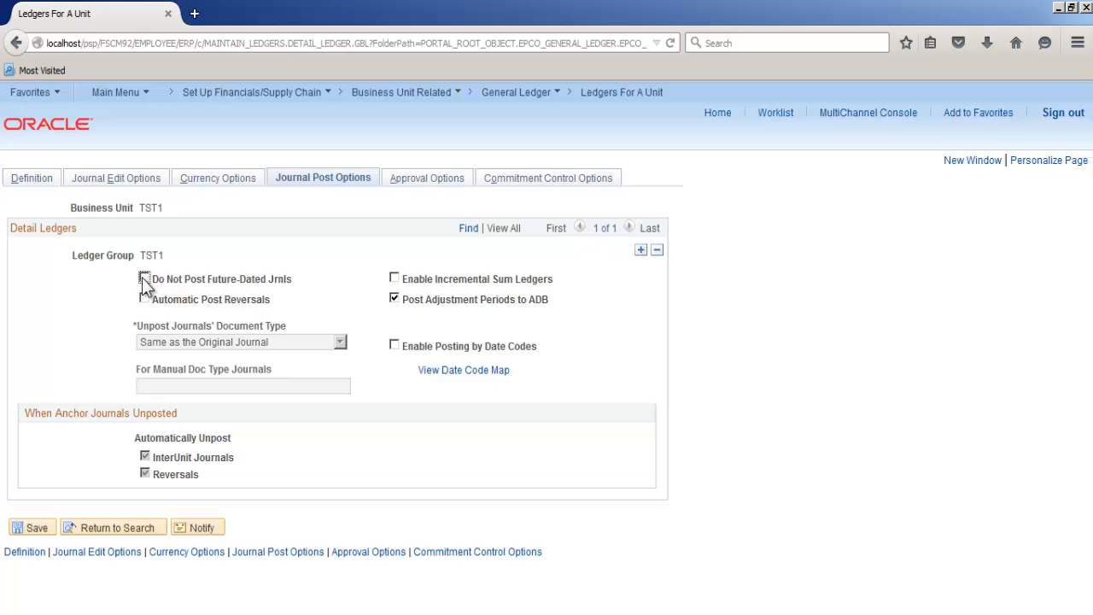
left_click(145, 279)
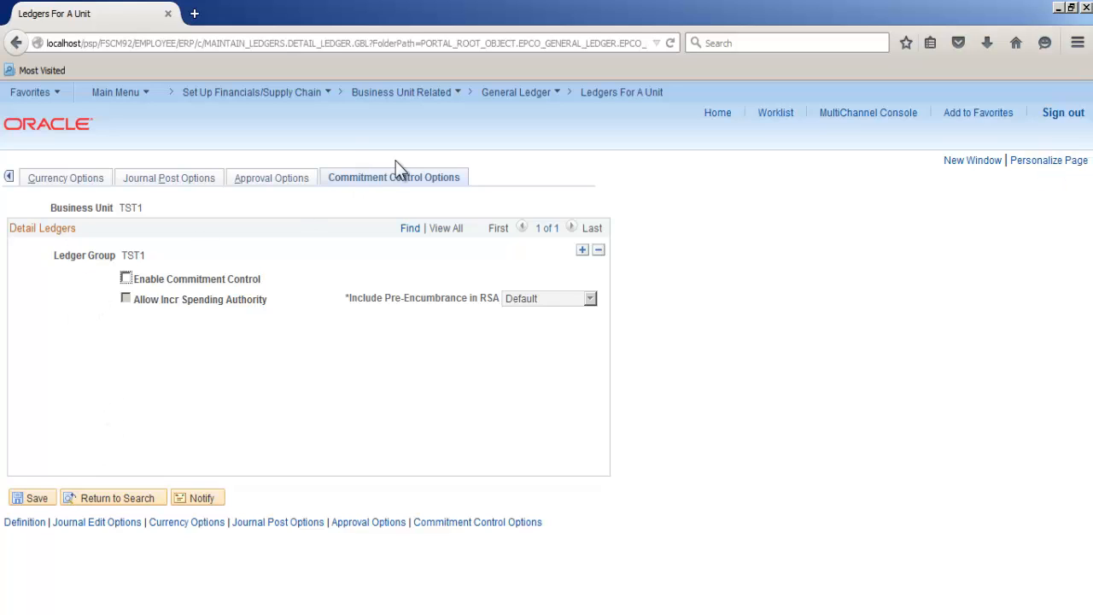
mouse_move(532, 194)
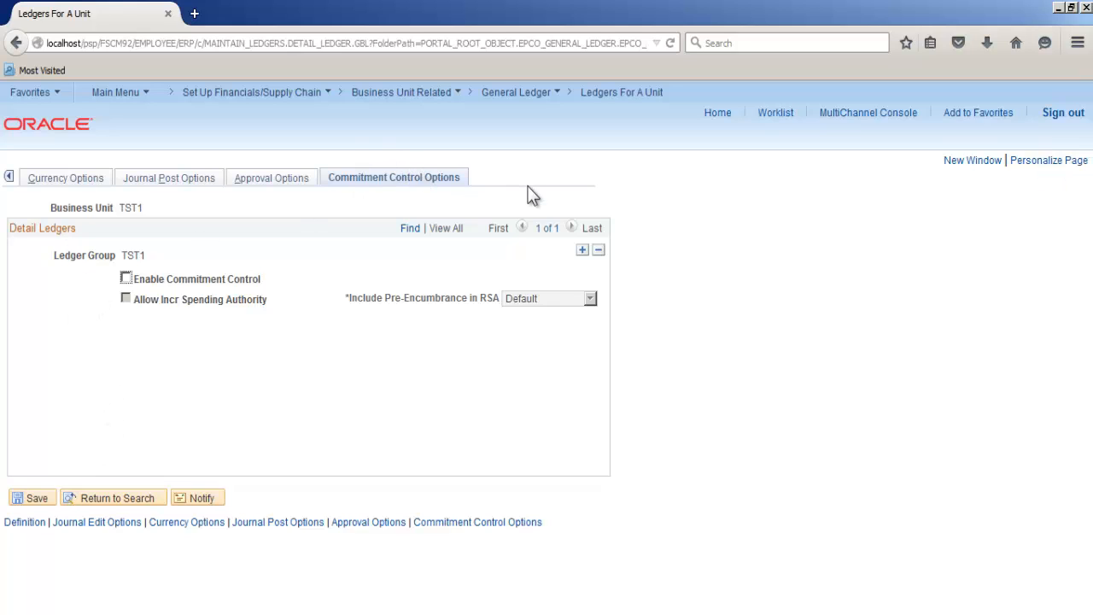
mouse_move(404, 167)
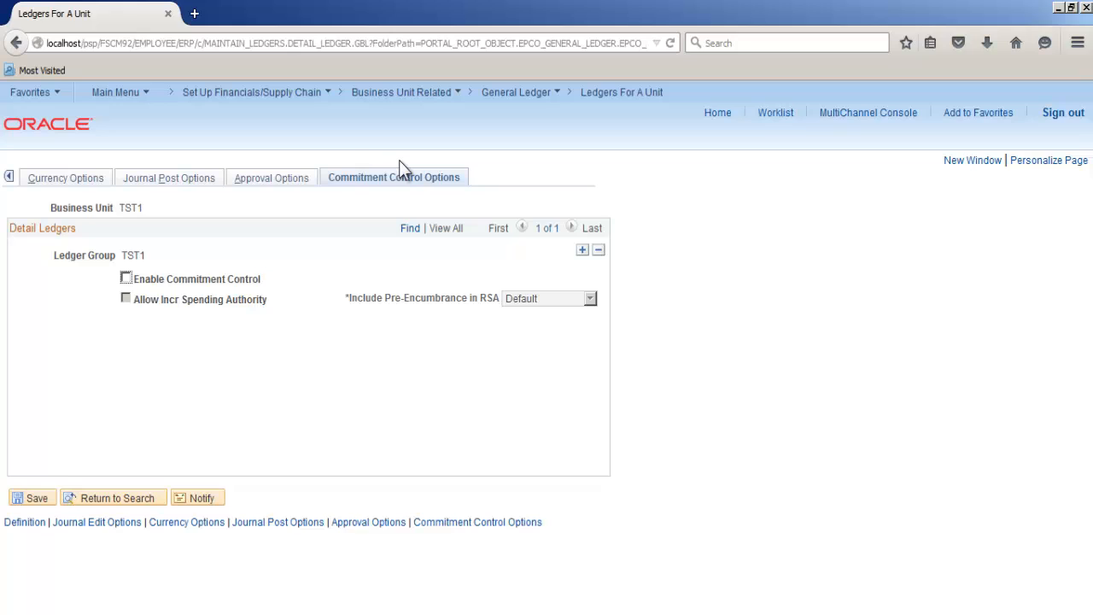
mouse_move(260, 131)
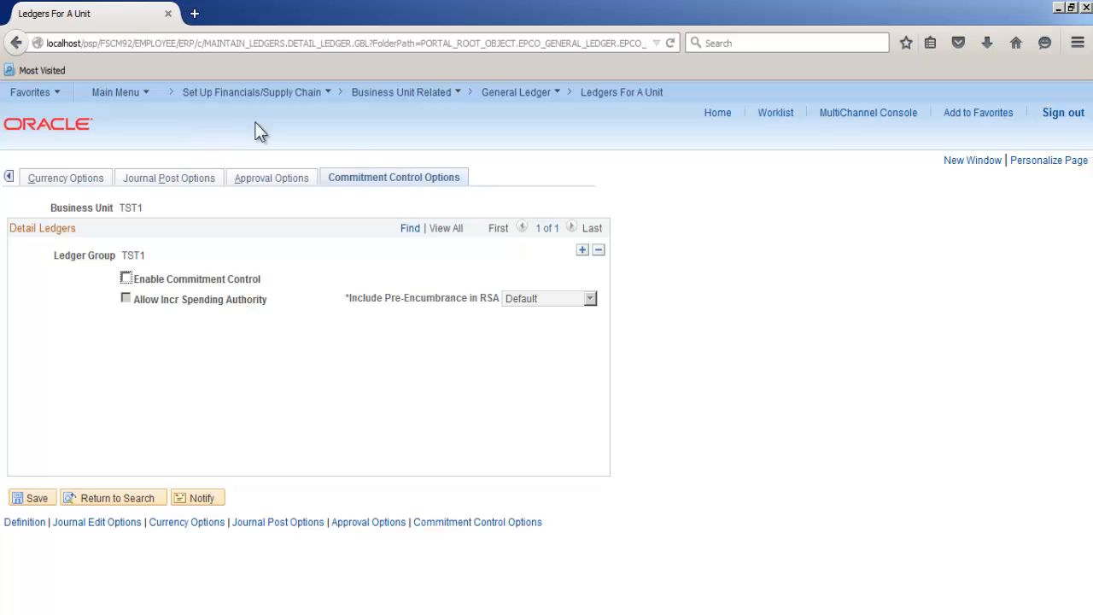
mouse_move(269, 131)
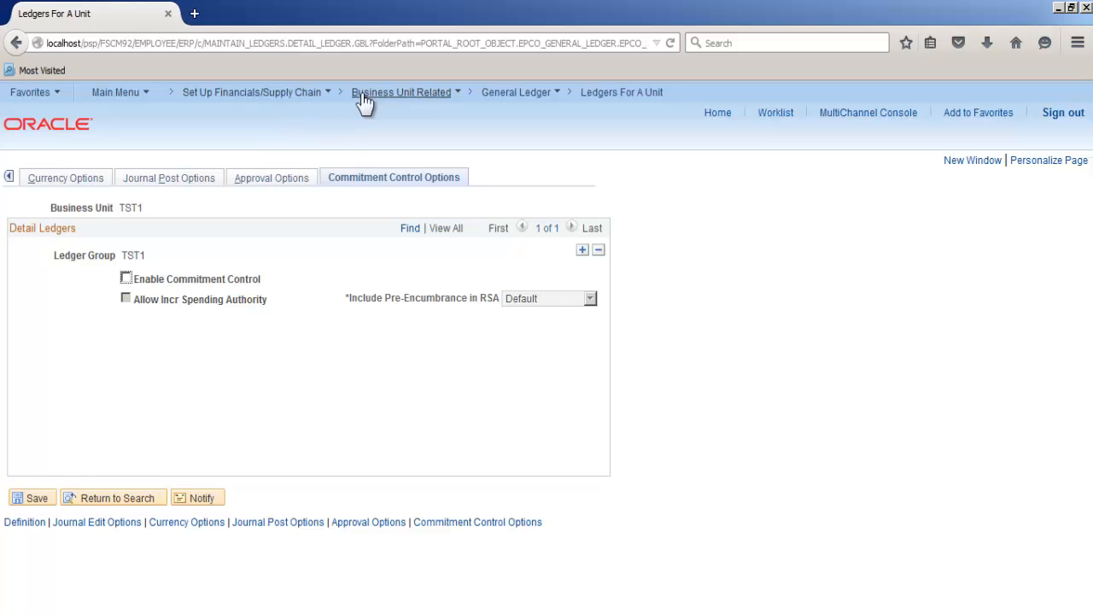
Step: Navigate through the setup breadcrumbs to the Open Period Update search page for TST1
left_click(401, 92)
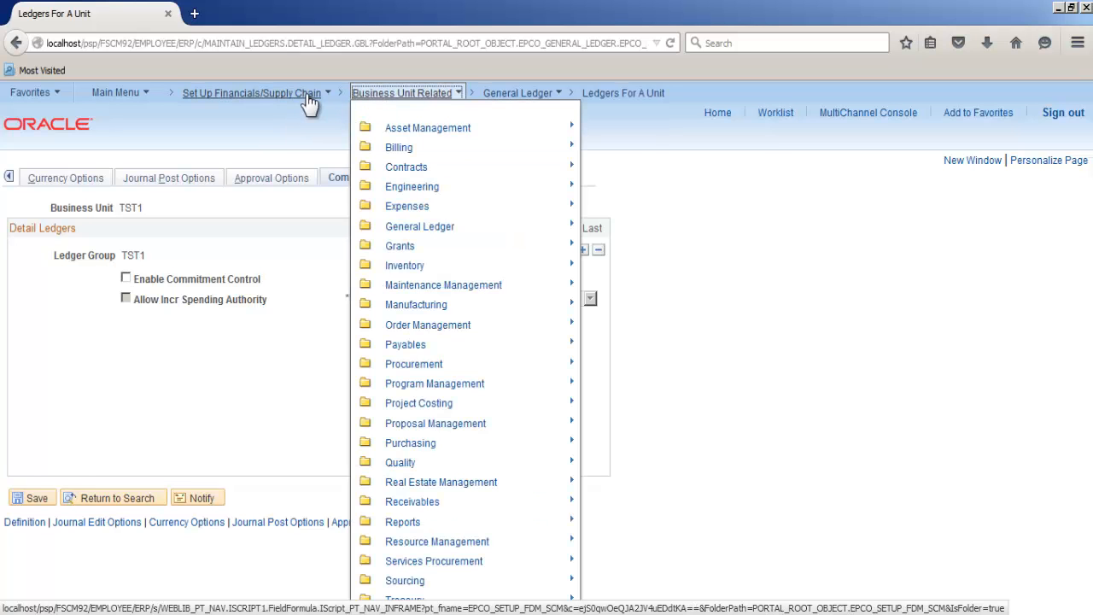
left_click(251, 92)
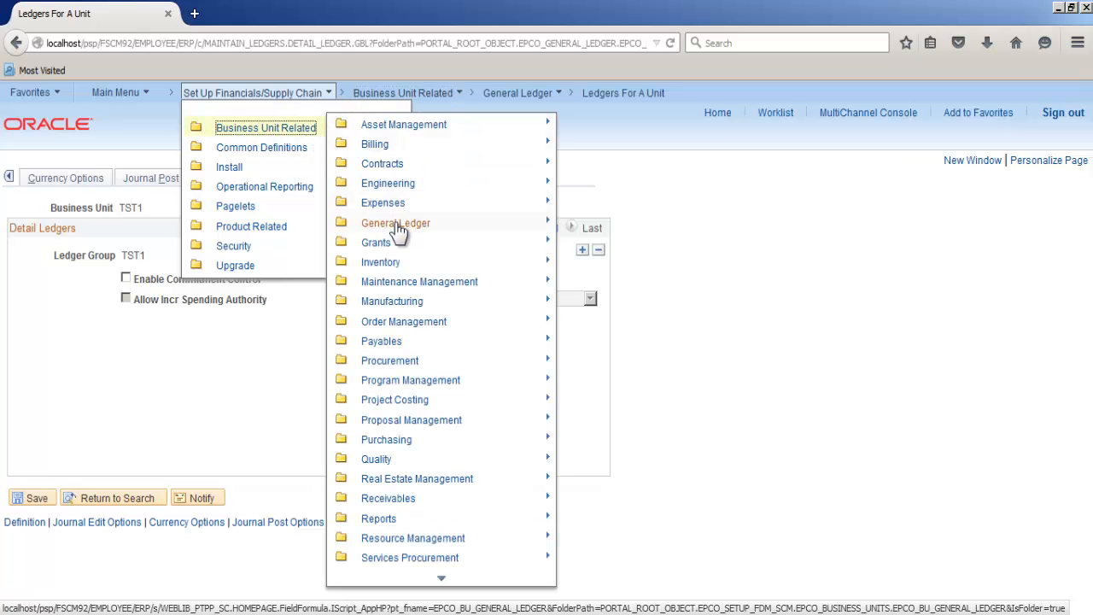
mouse_move(395, 223)
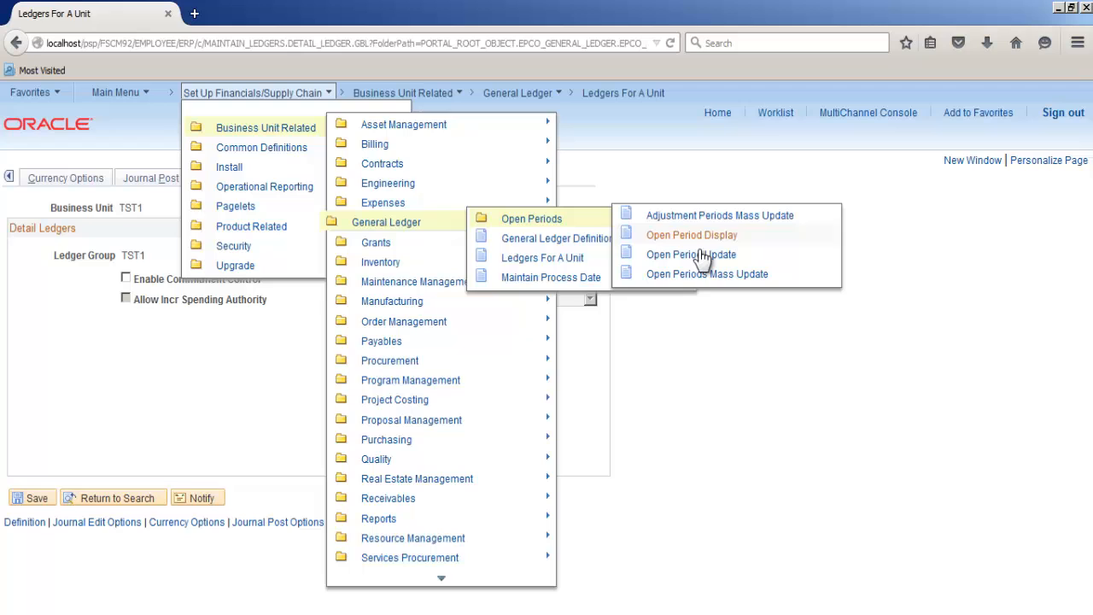
left_click(690, 255)
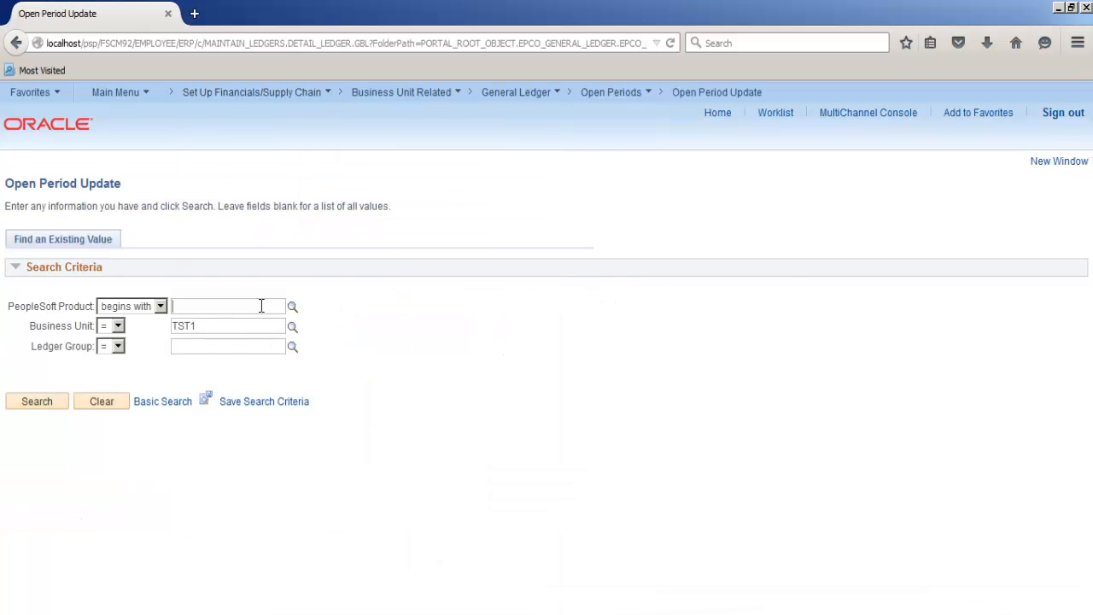
Step: Search open periods for product GL, business unit TST1 and ledger group TST1
type("GL")
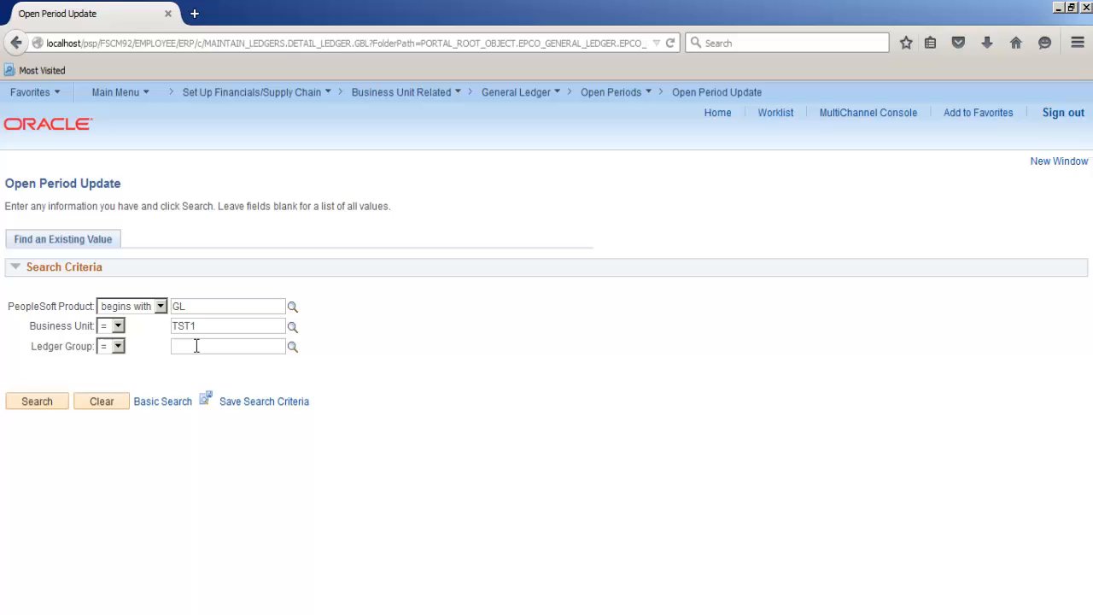
type("TST1")
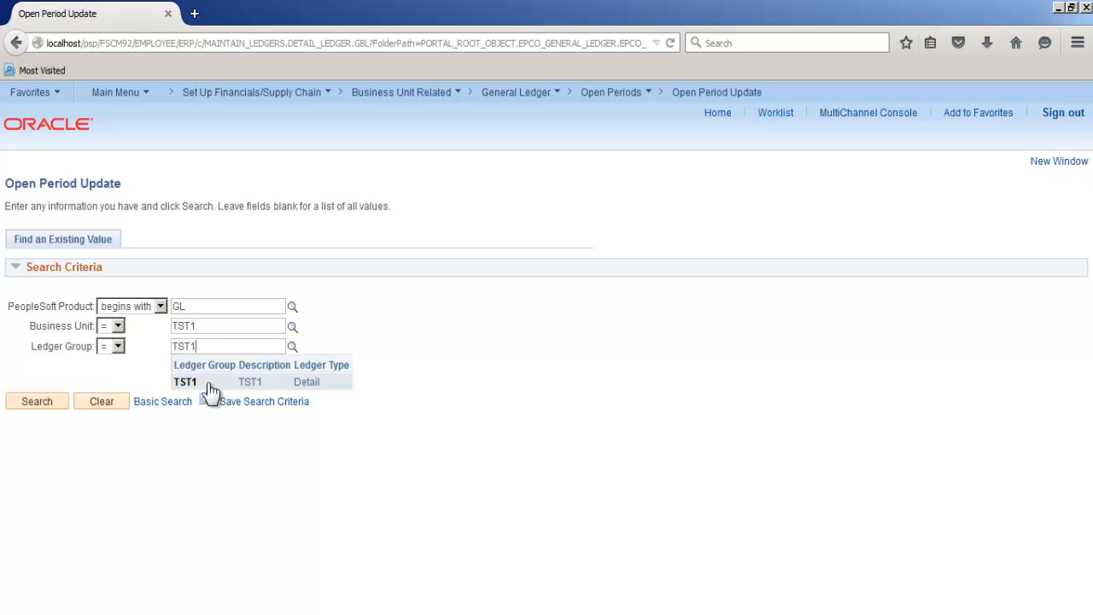
left_click(186, 382)
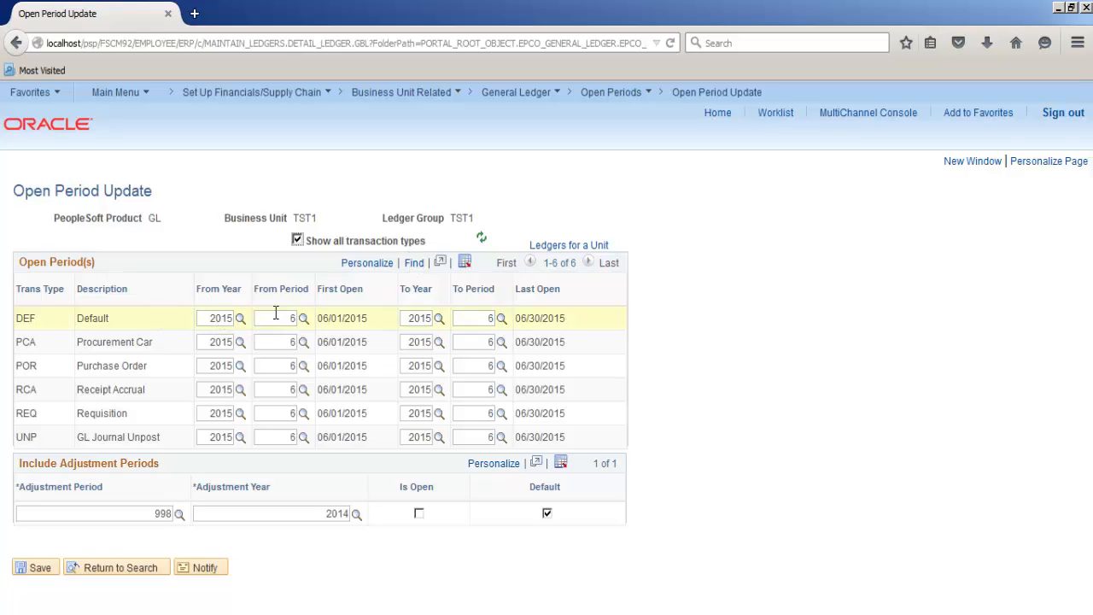
Step: Set the DEF row to periods 1–12 of 2015 with adjustment year 2015
type("1")
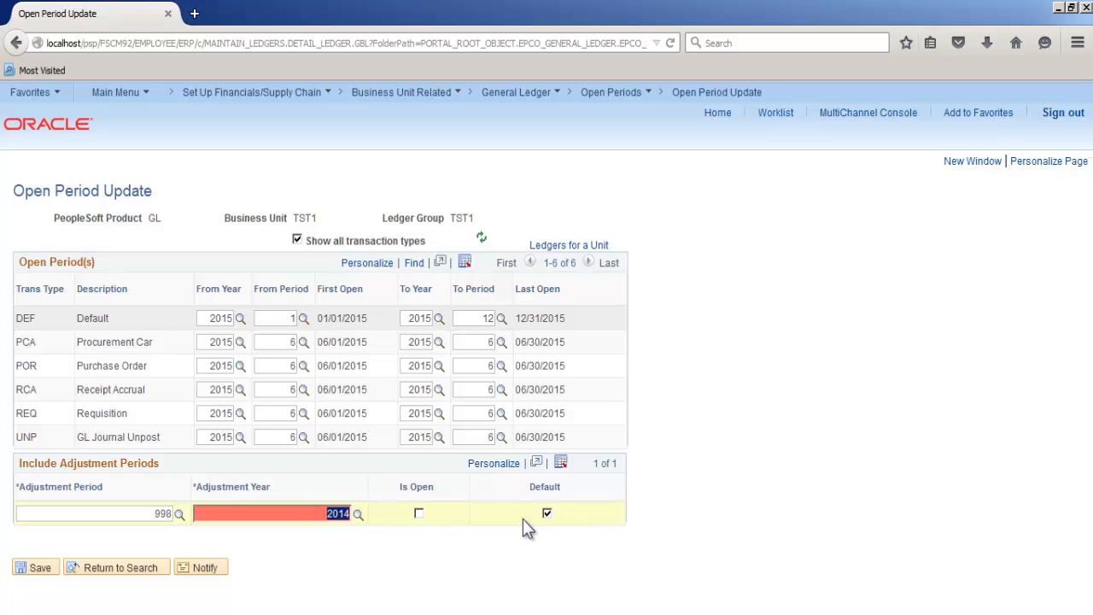
type("2015")
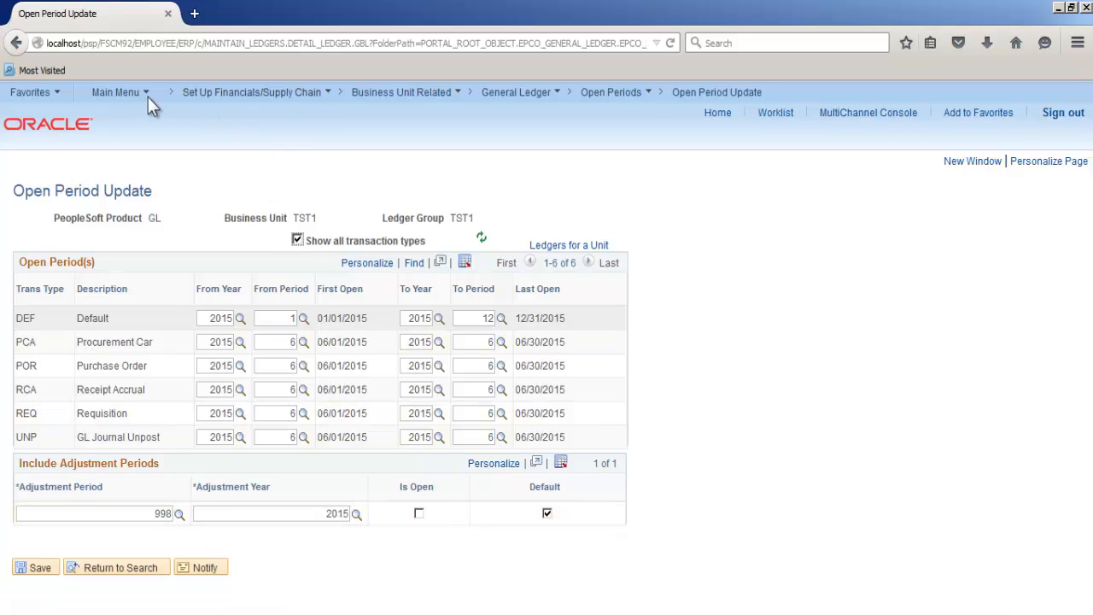
Step: Navigate the Main Menu to General Ledger's Create/Update Journal Entries add page
left_click(116, 92)
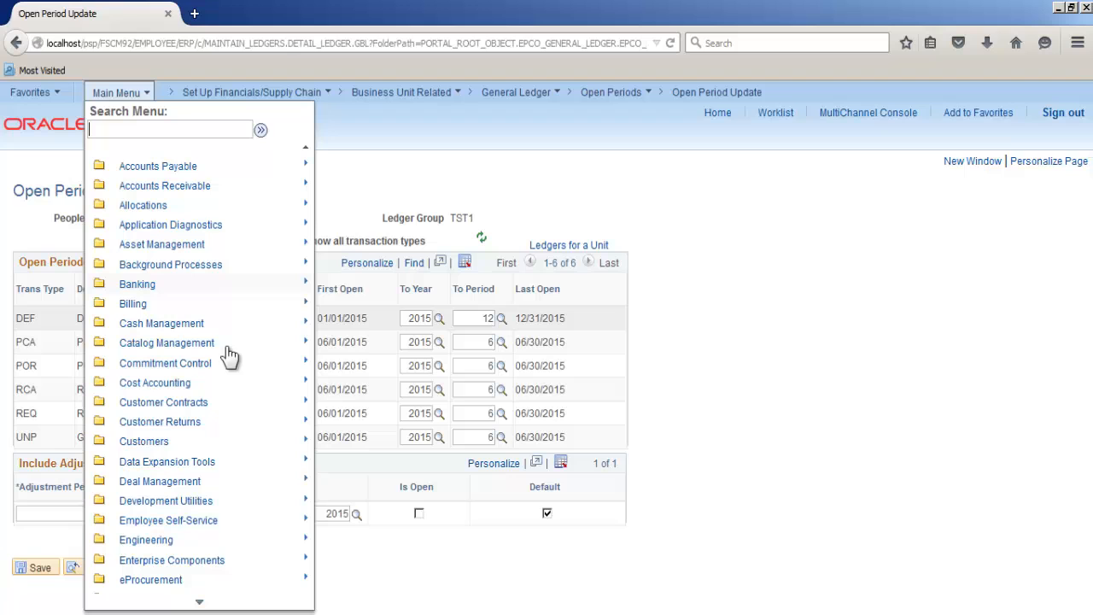
scroll("down", 3)
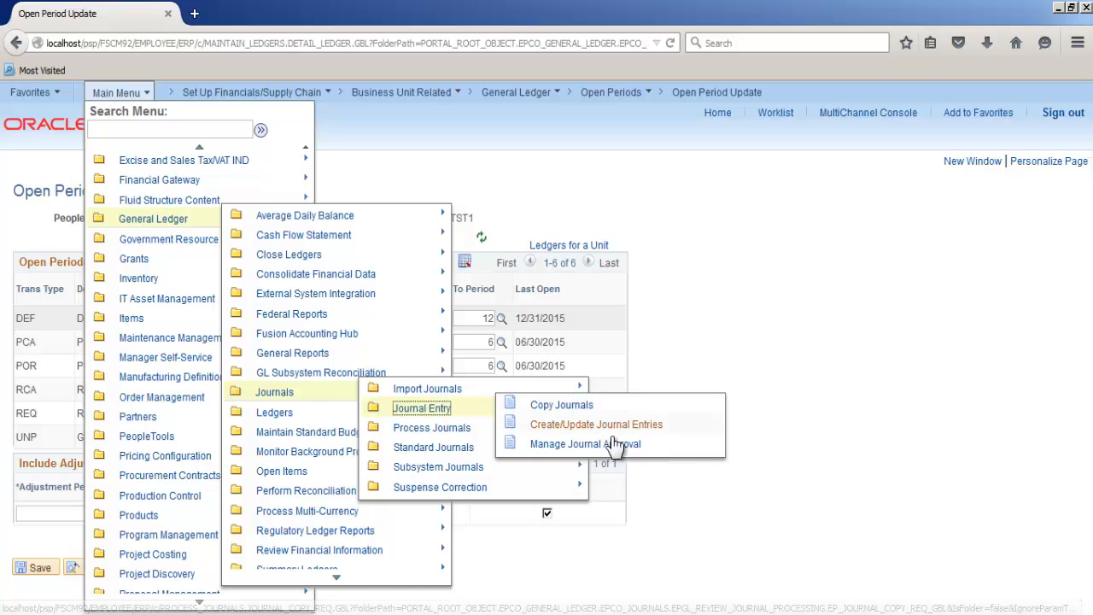
left_click(597, 424)
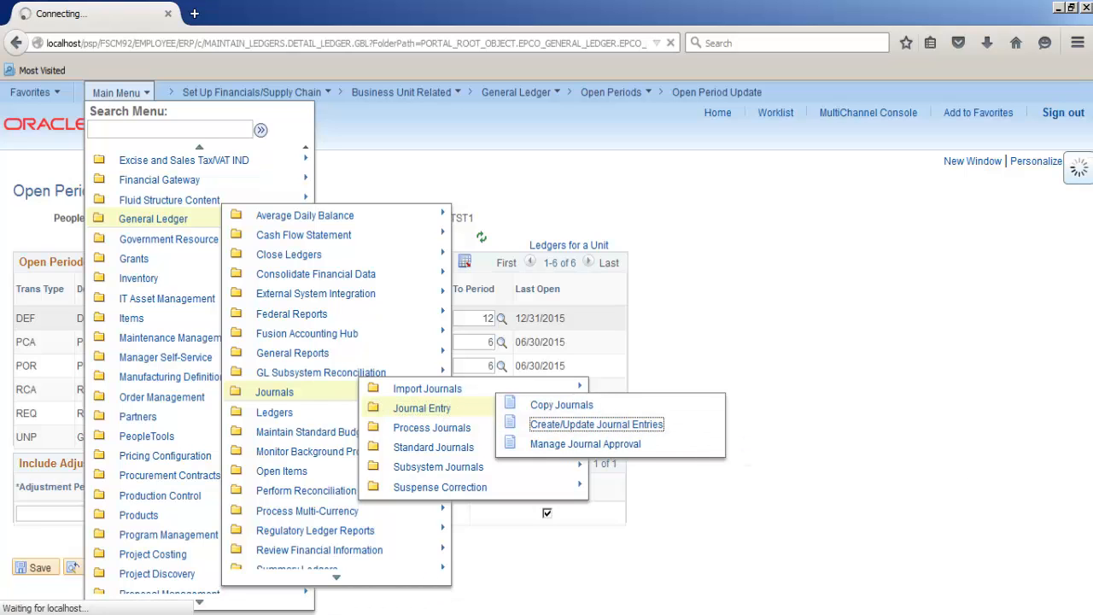
left_click(596, 424)
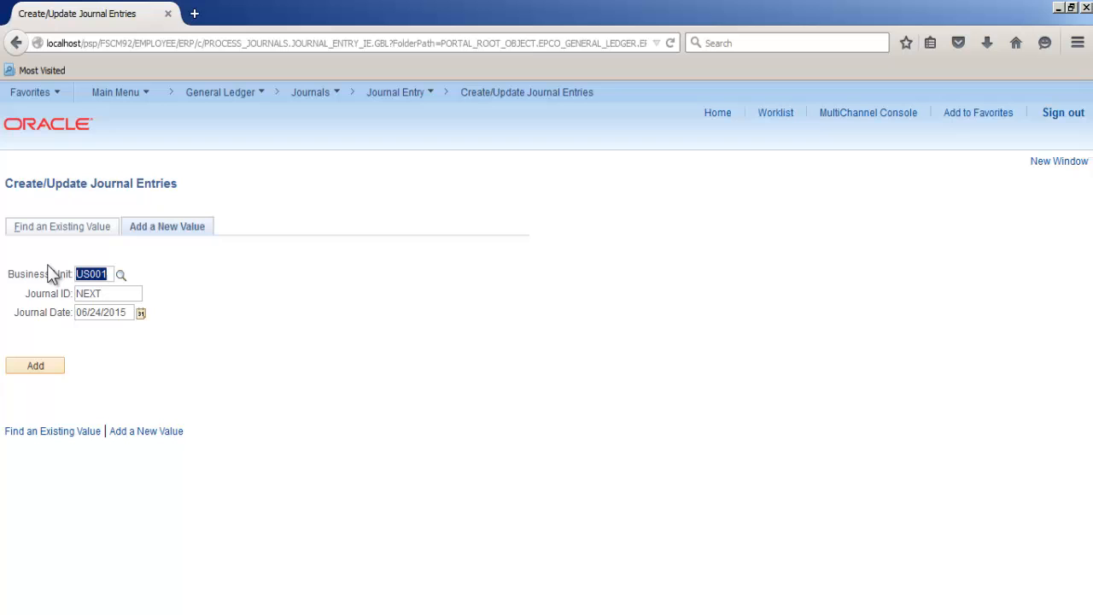
Step: Add a journal for unit TST1 with Long Description TST1 and Ledger Group TST1, then go to Lines
type("TST1")
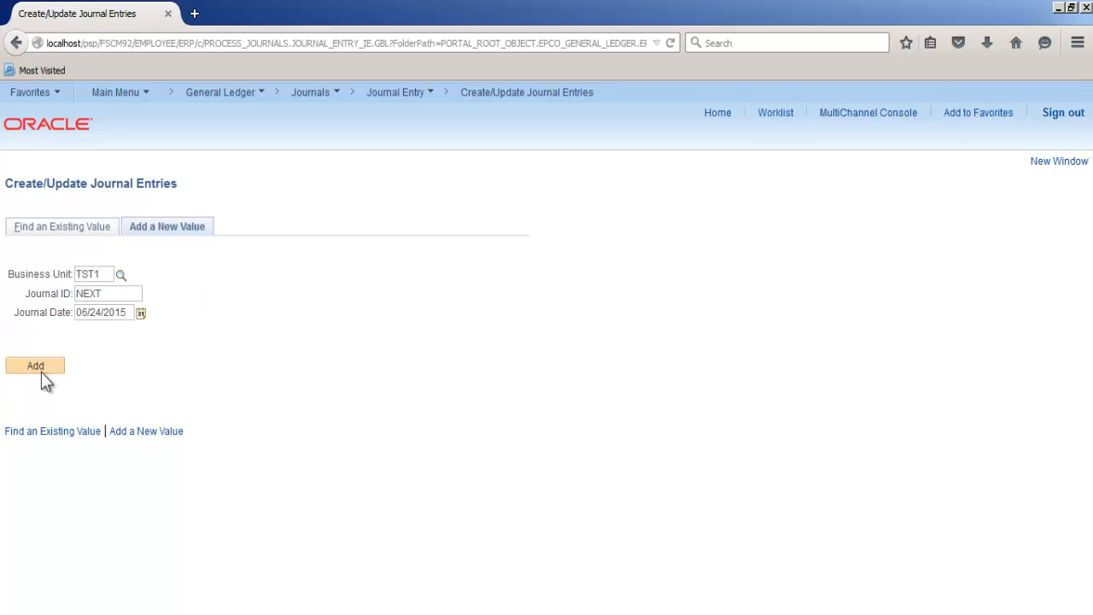
left_click(35, 366)
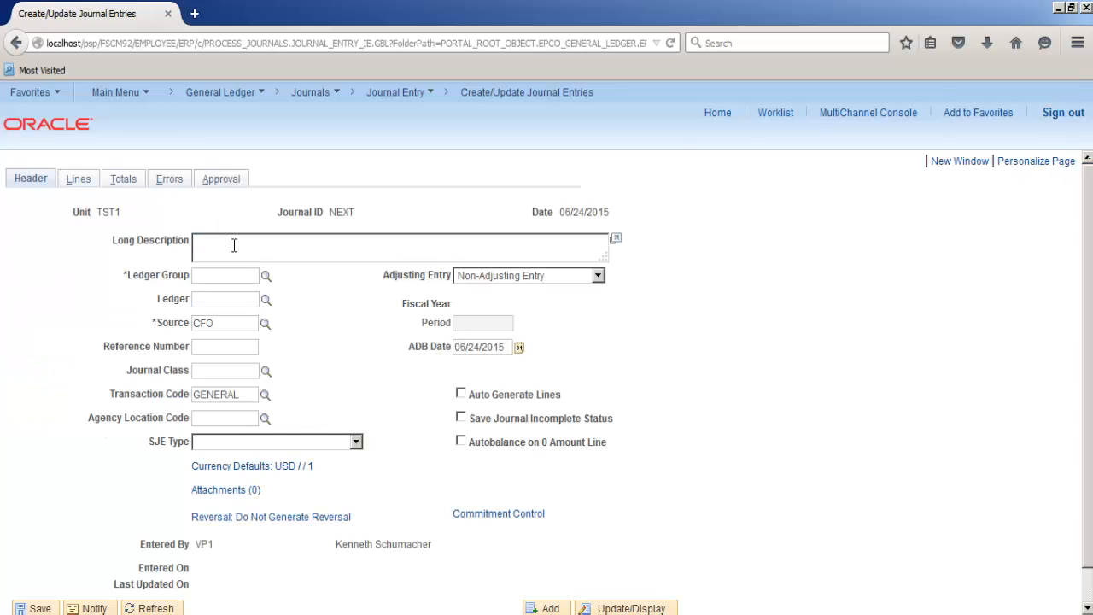
type("TST1")
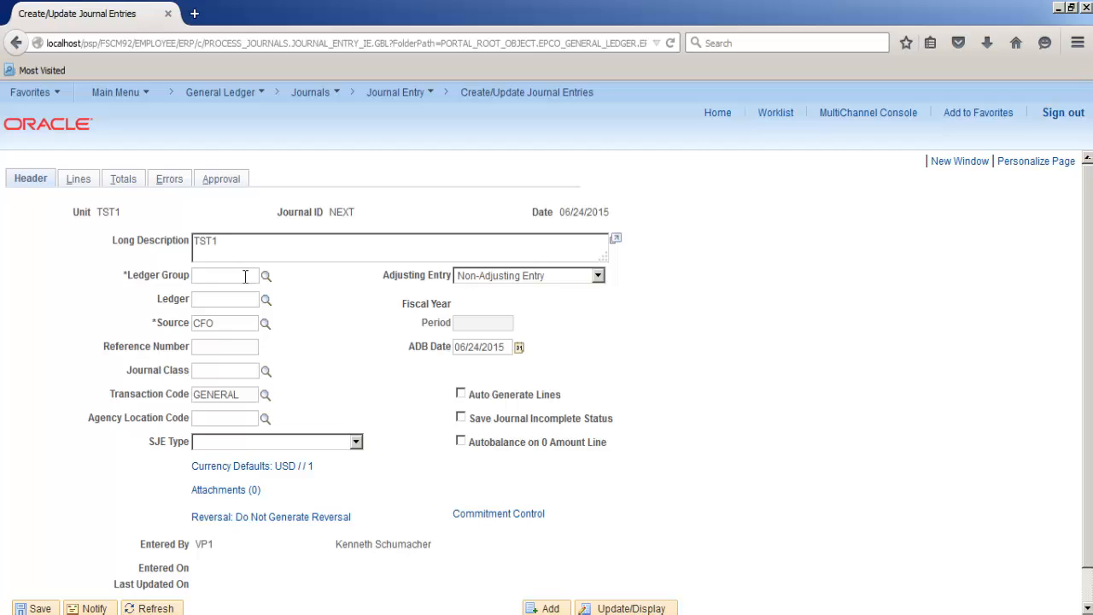
type("TST1")
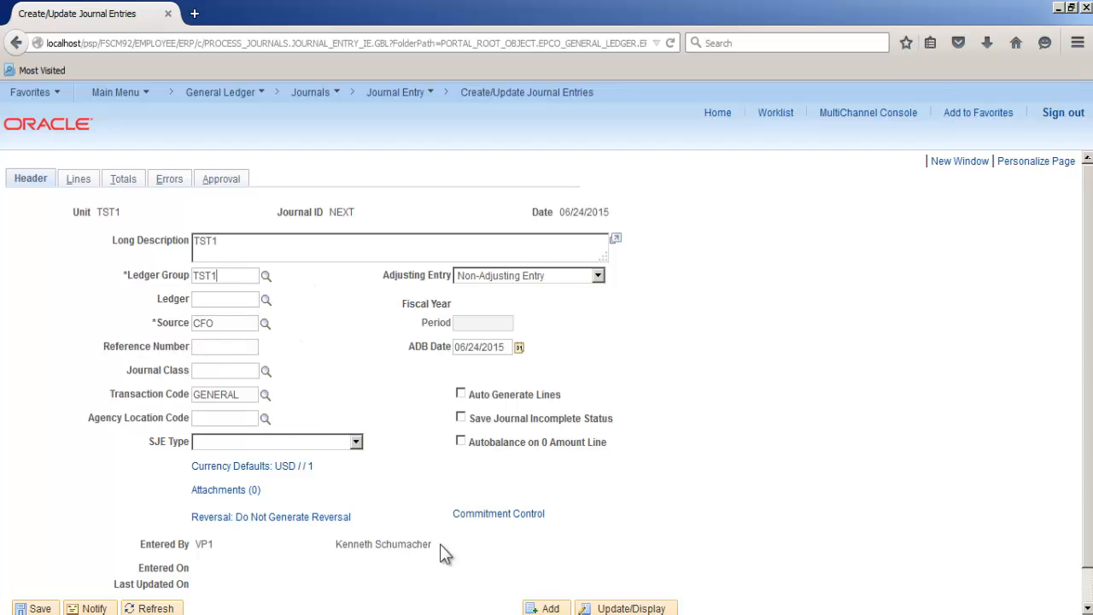
left_click(77, 178)
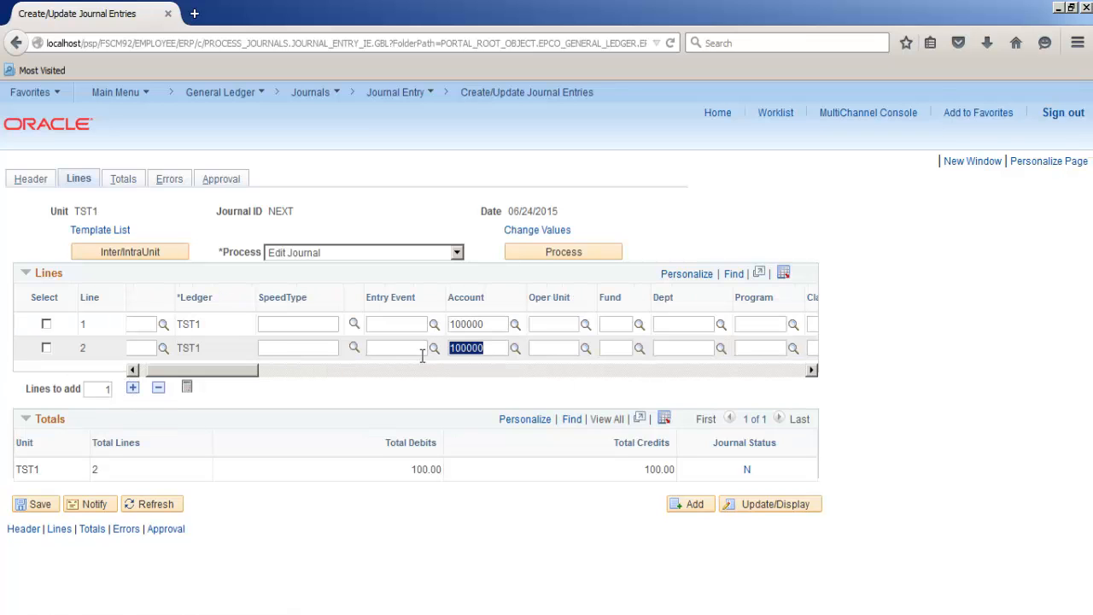
type("40")
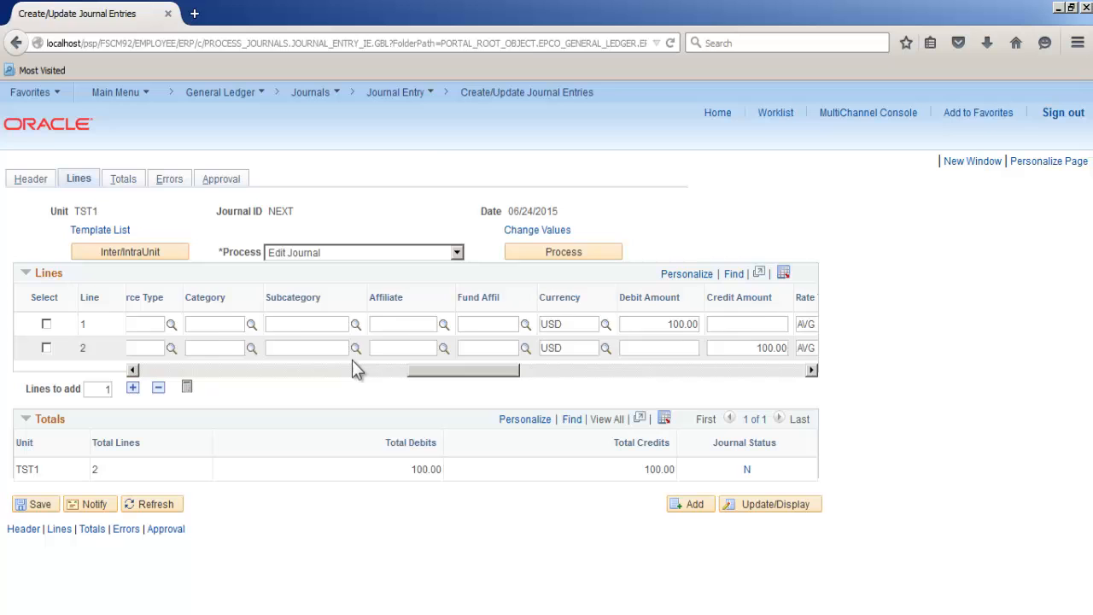
left_click(35, 503)
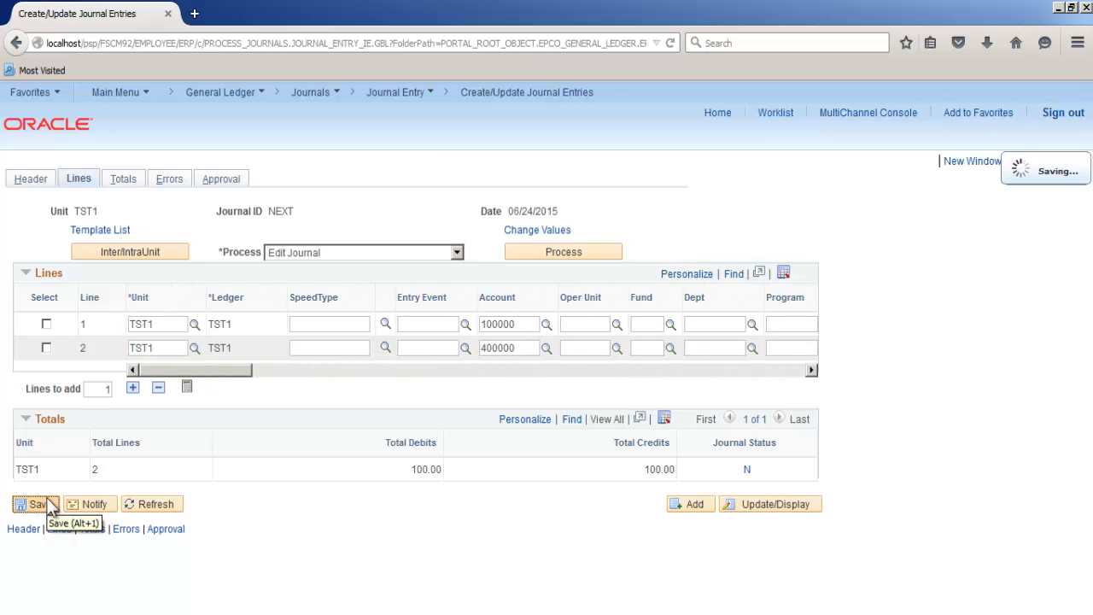
left_click(34, 503)
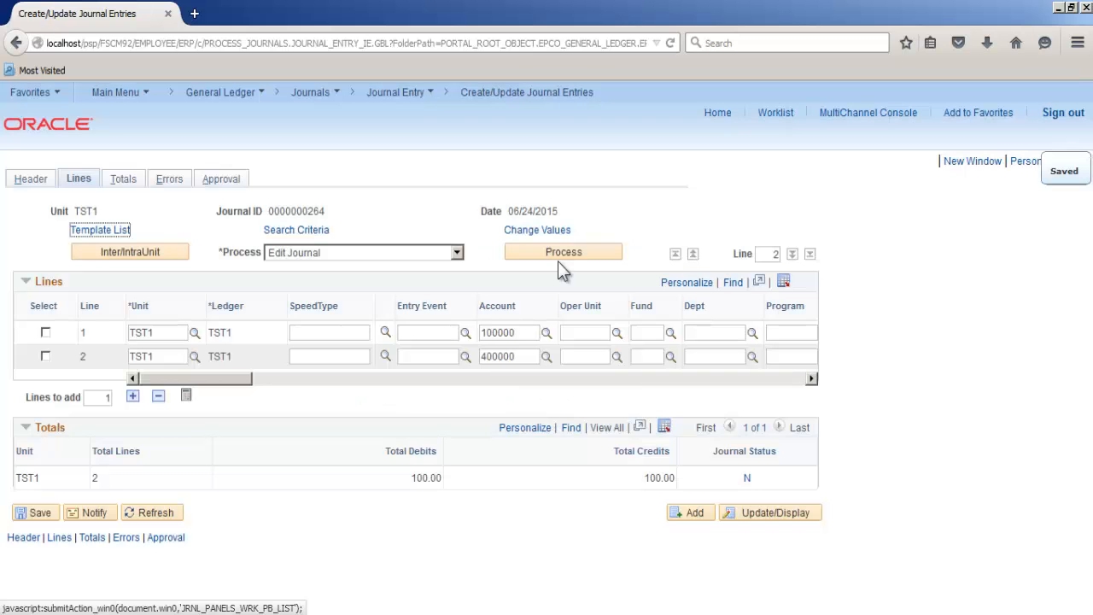
left_click(563, 251)
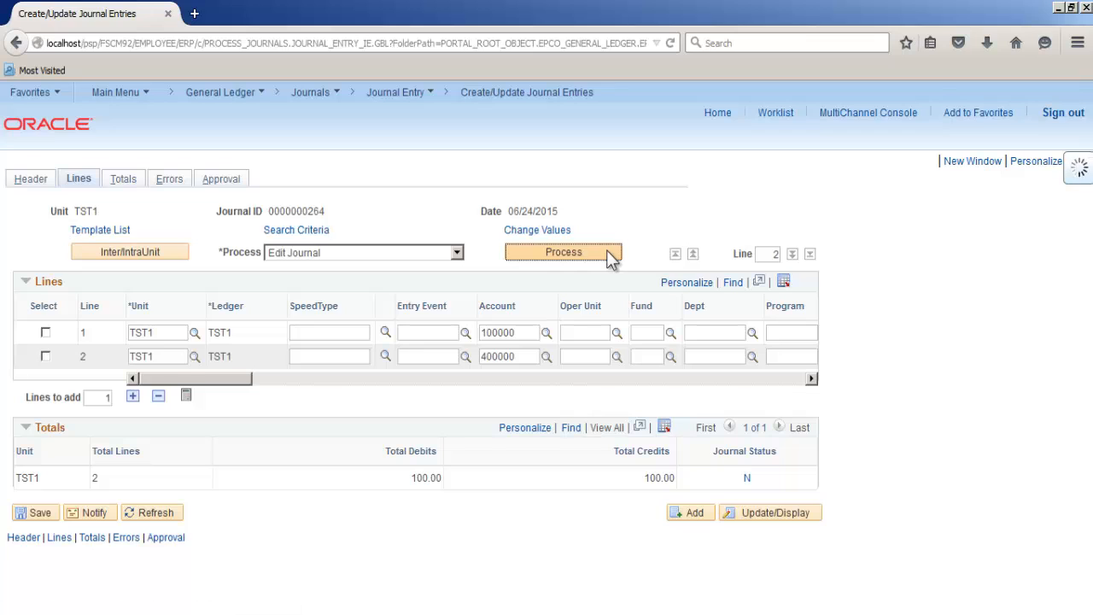
left_click(563, 251)
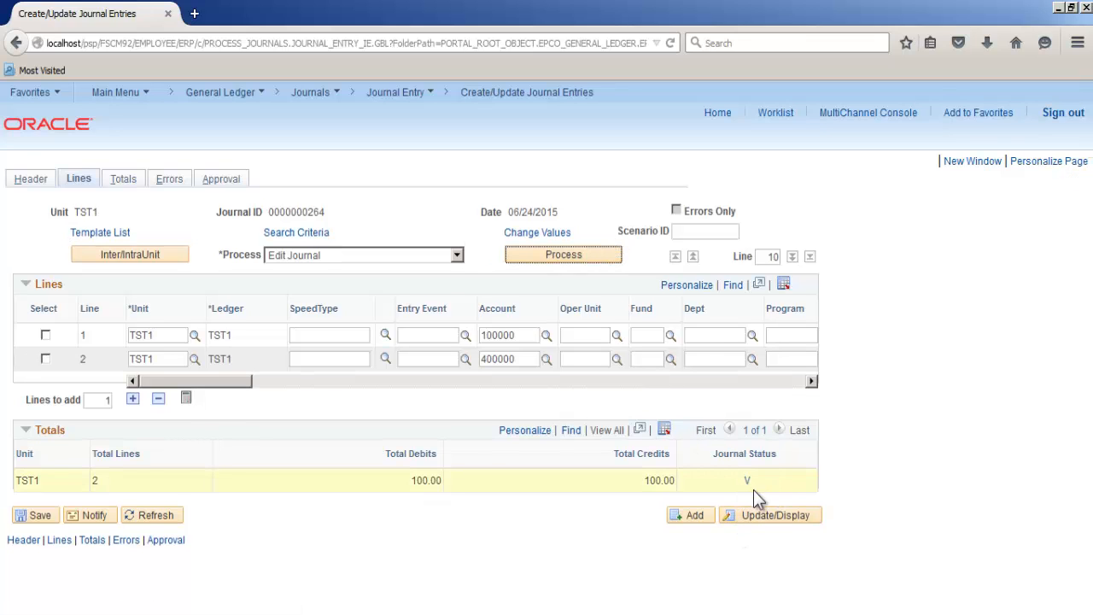
left_click(457, 254)
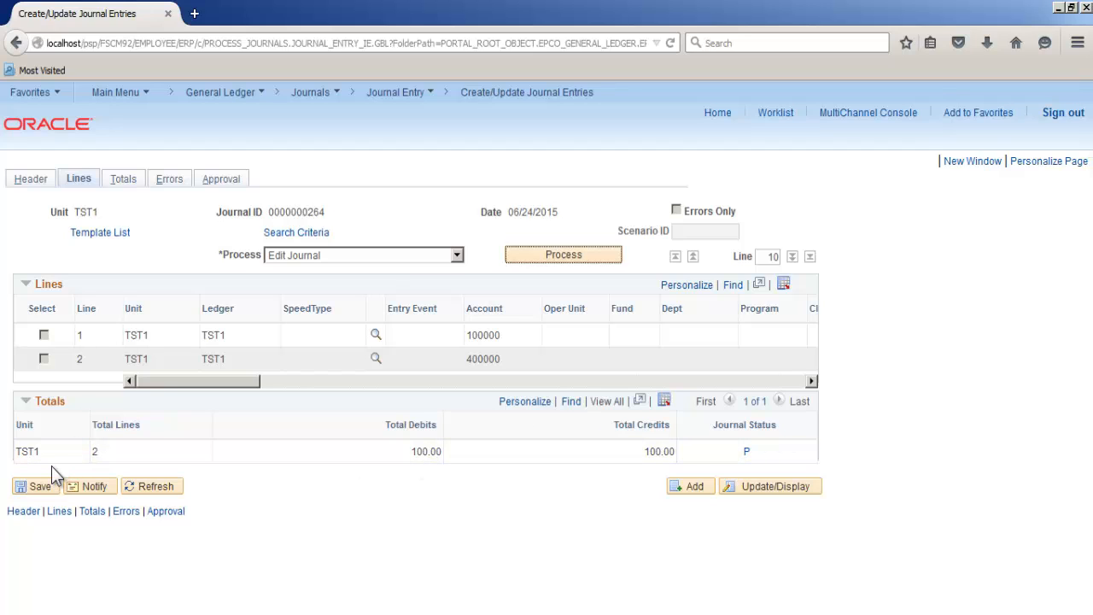
mouse_move(55, 478)
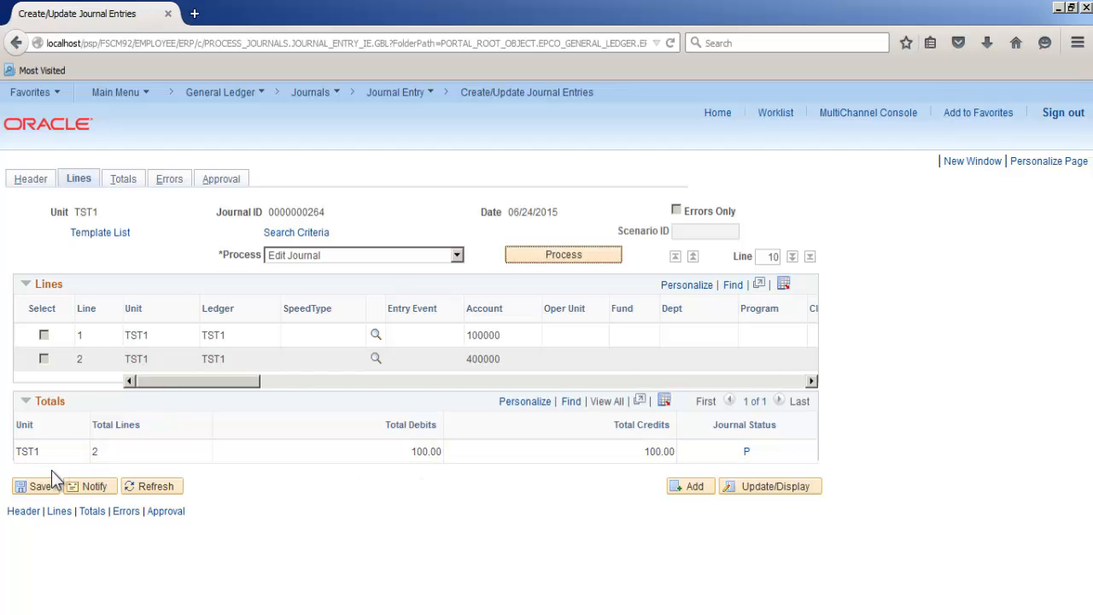